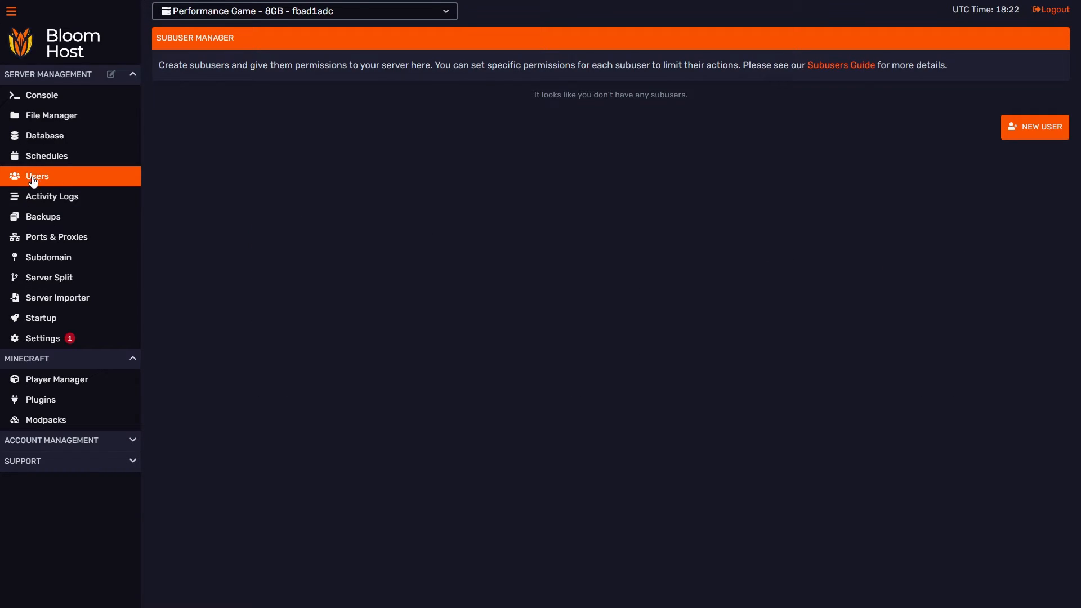
mouse_move(505, 121)
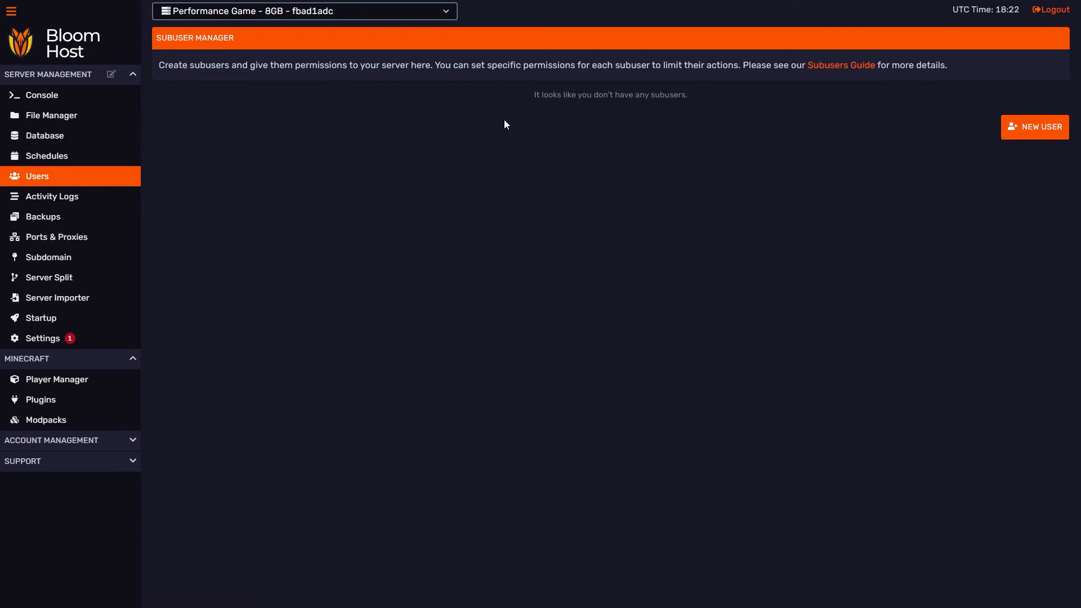
mouse_move(694, 99)
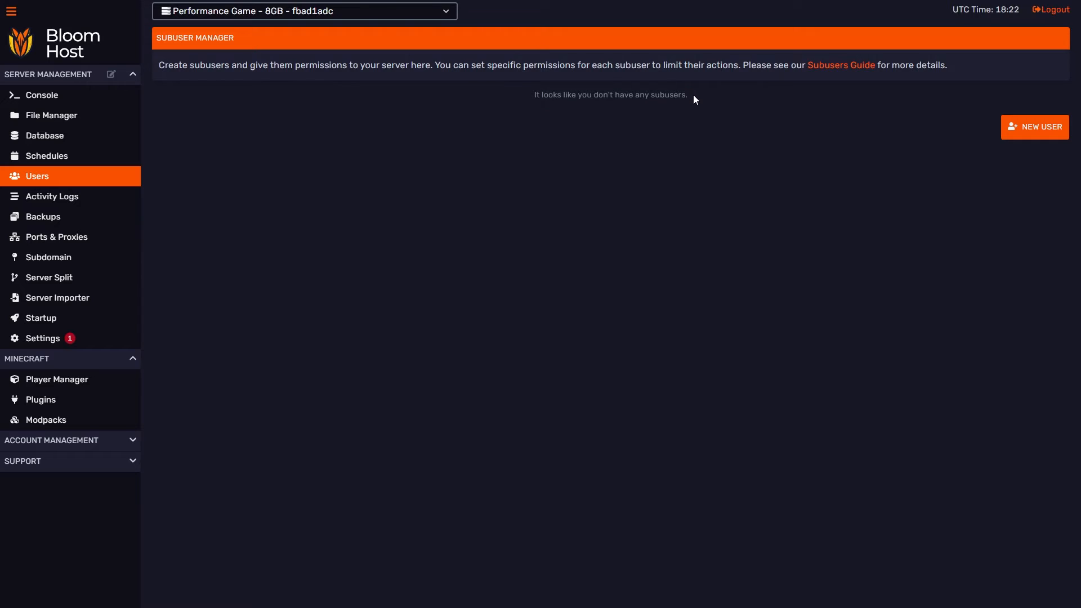
mouse_move(1035, 134)
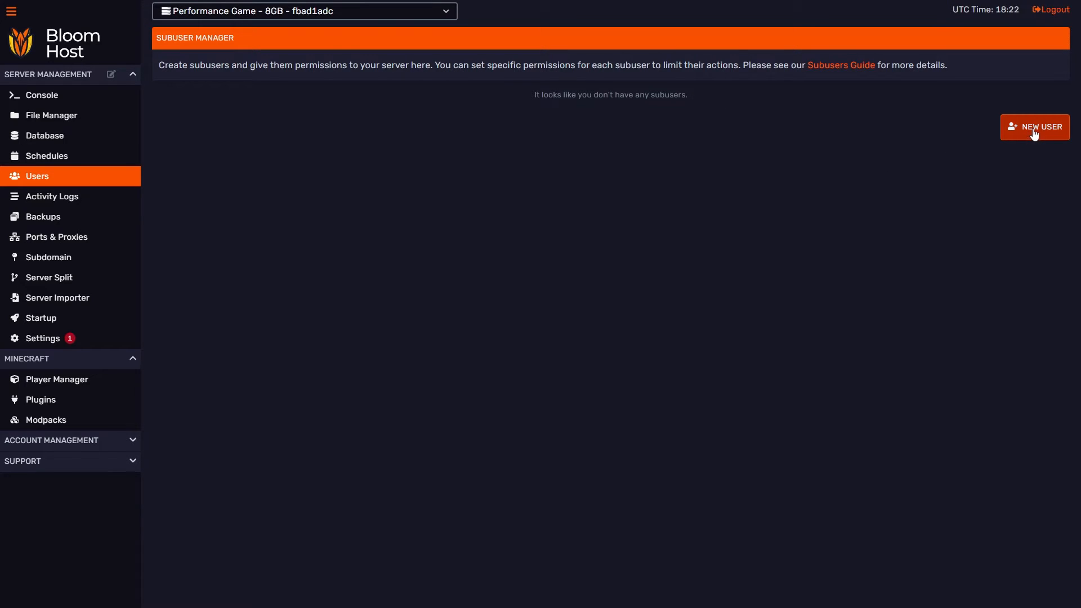
Step: Start a new subuser and review the permission groups from subdomain through modpack, leaving all unchecked
click(1035, 126)
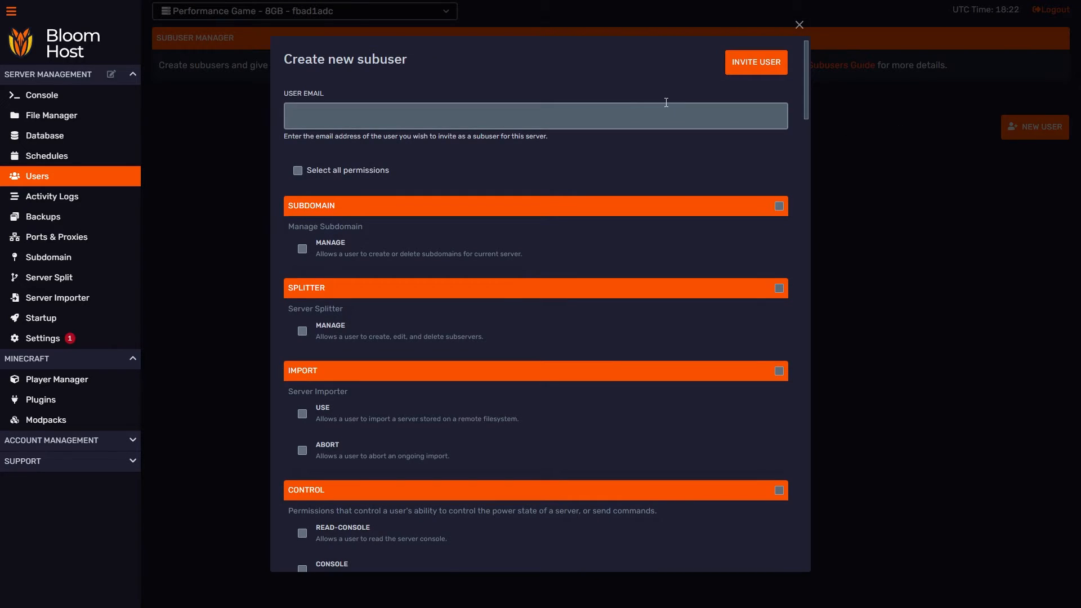
mouse_move(474, 74)
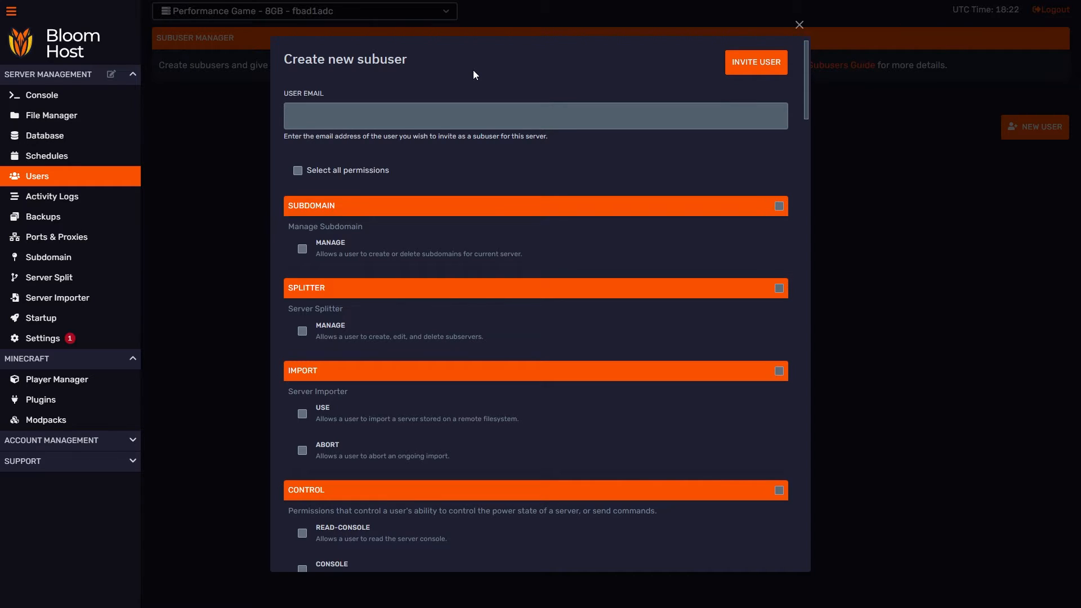
mouse_move(271, 110)
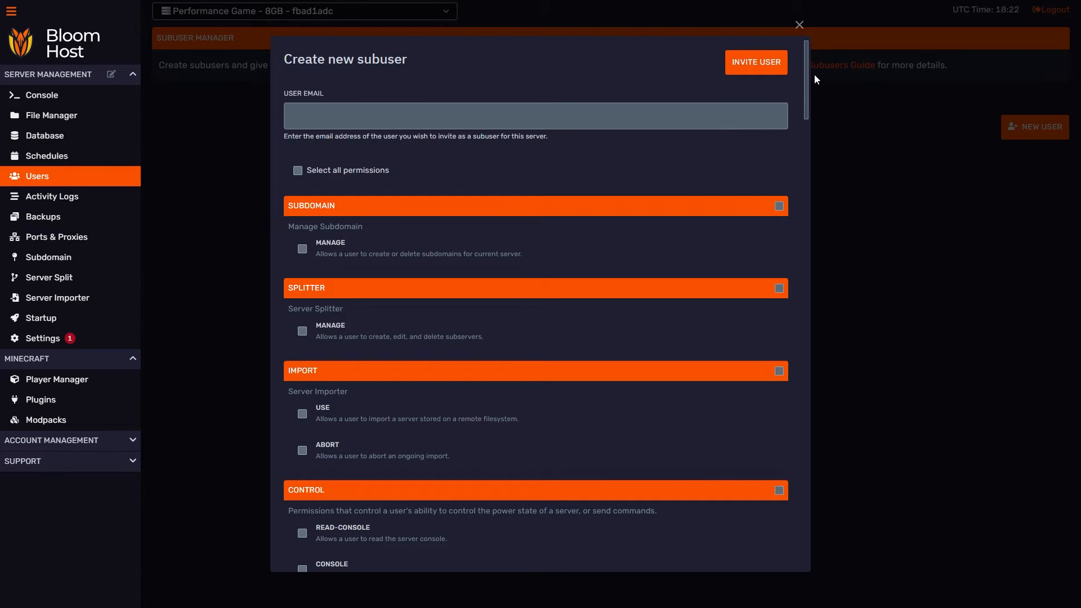
scroll(down, 3)
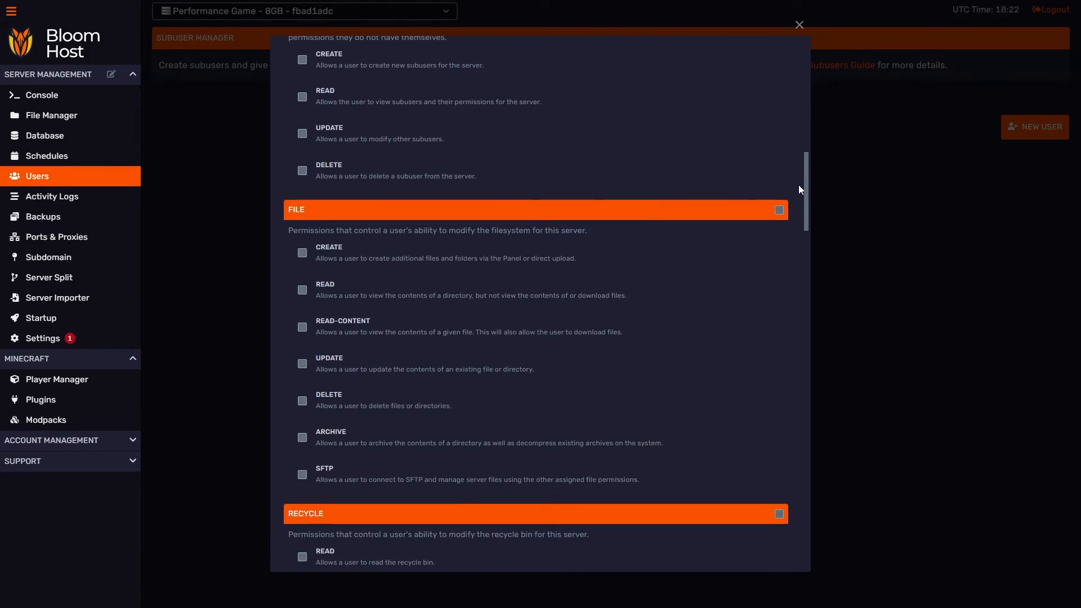
scroll(down, 3)
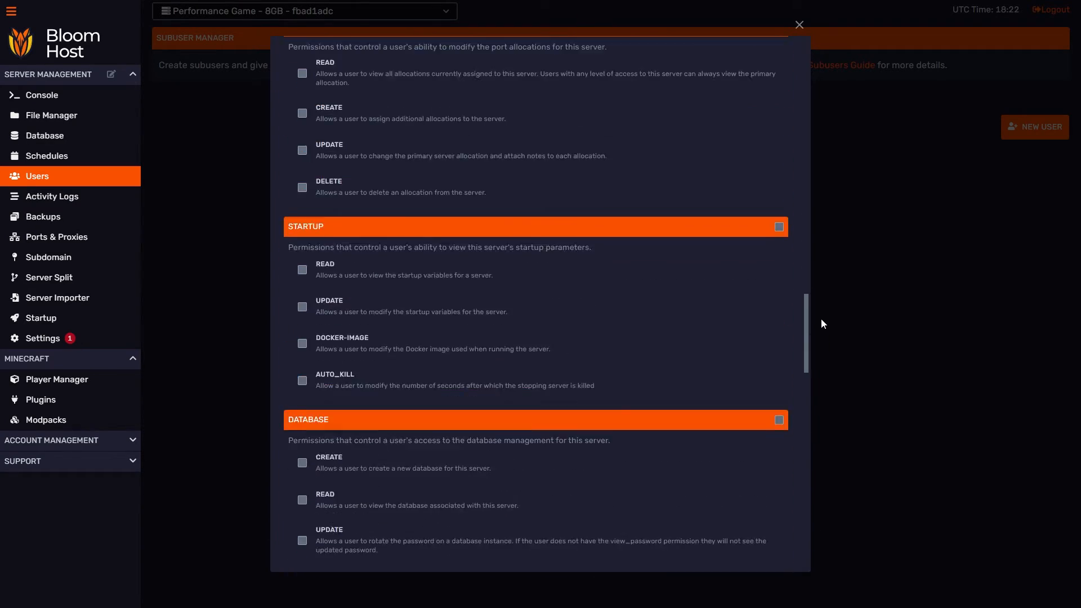
scroll(up, 3)
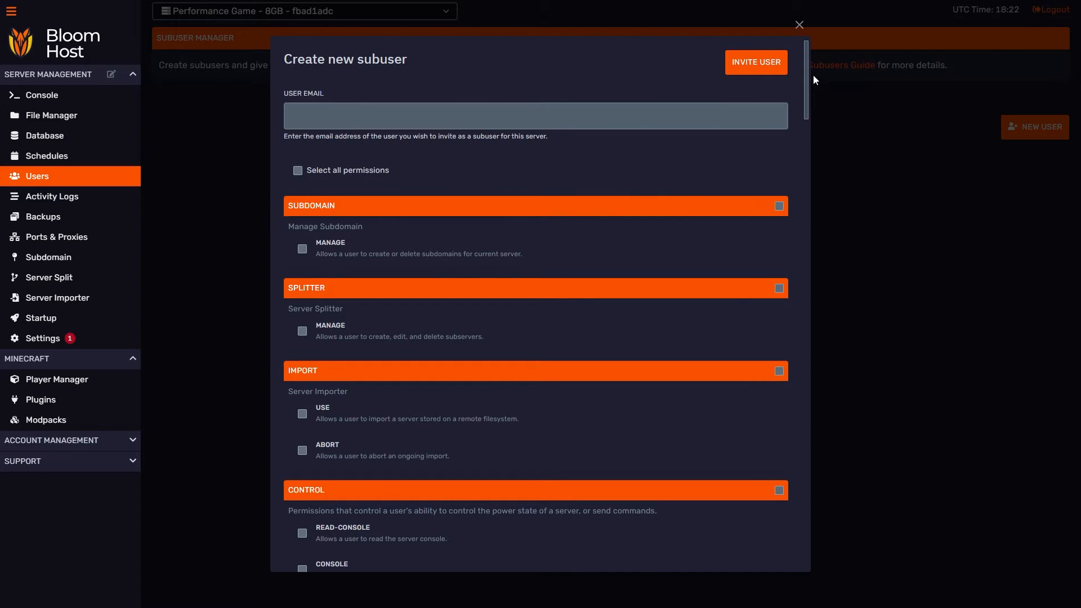
scroll(down, 3)
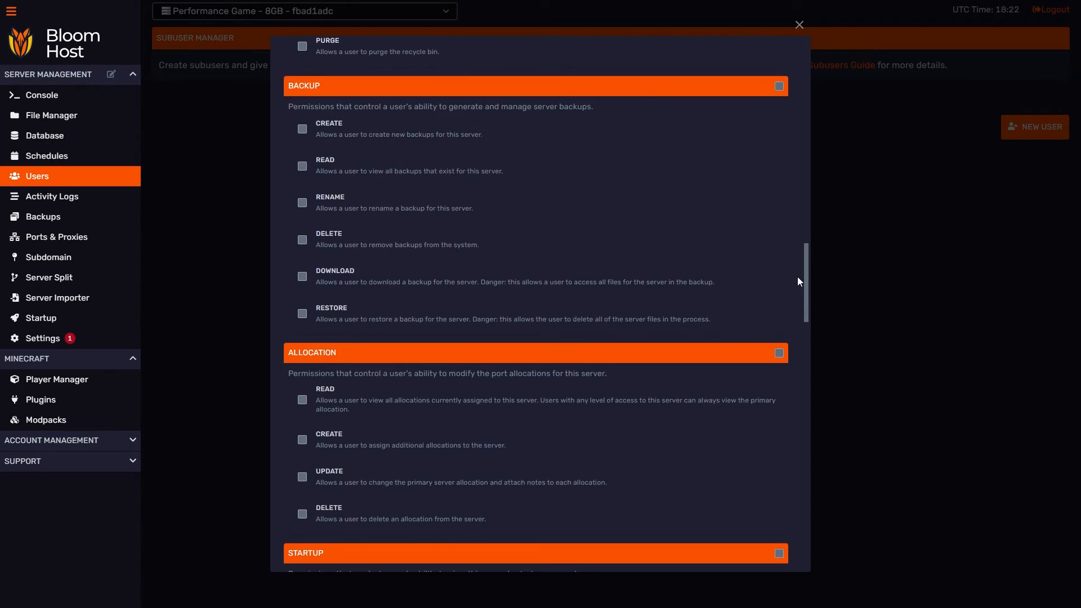
scroll(down, 3)
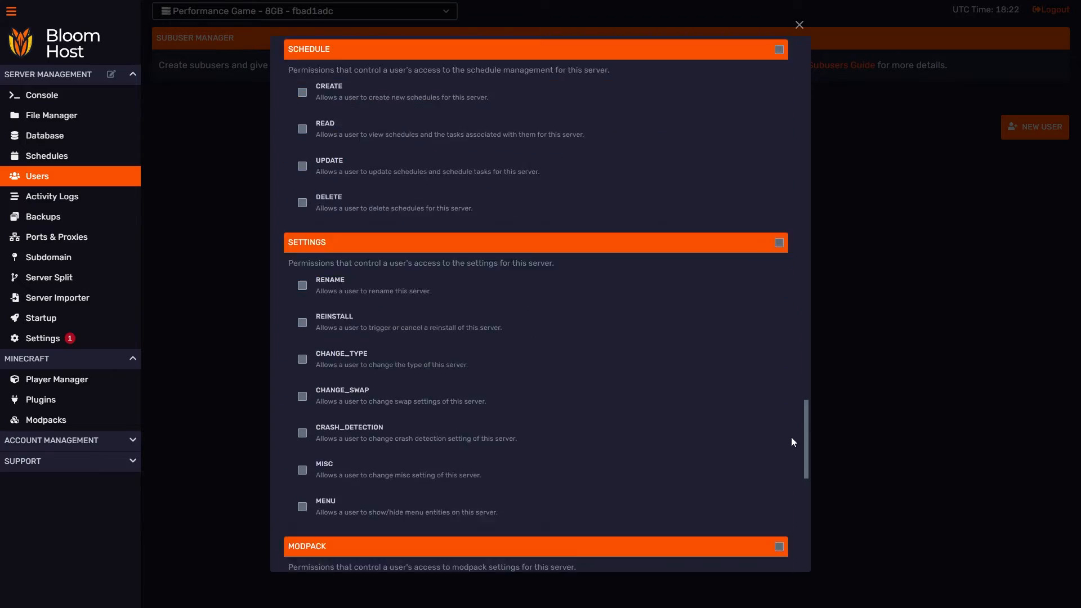
scroll(down, 3)
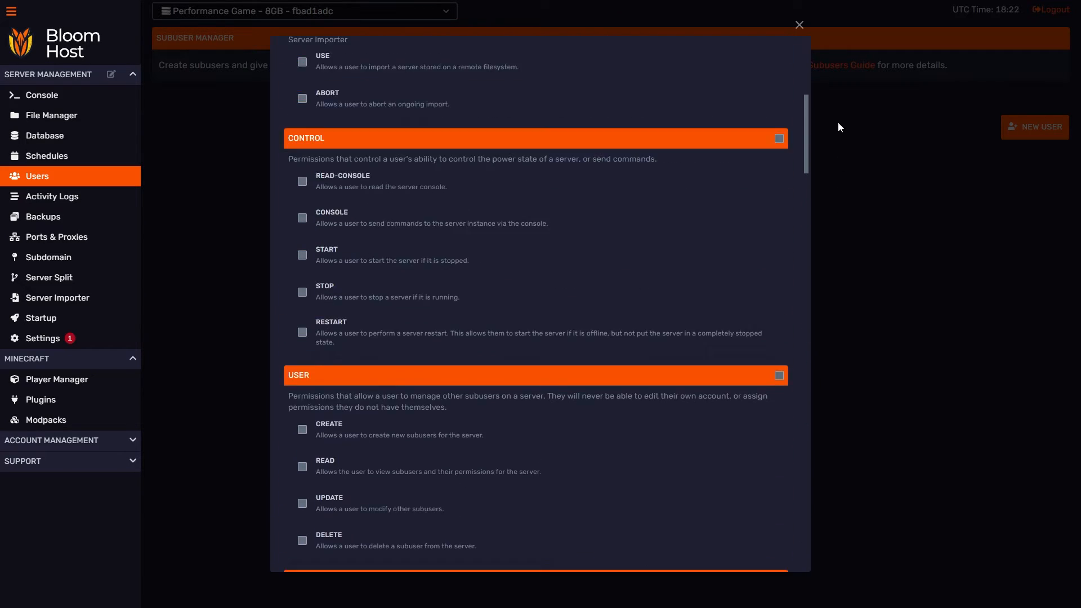
scroll(up, 3)
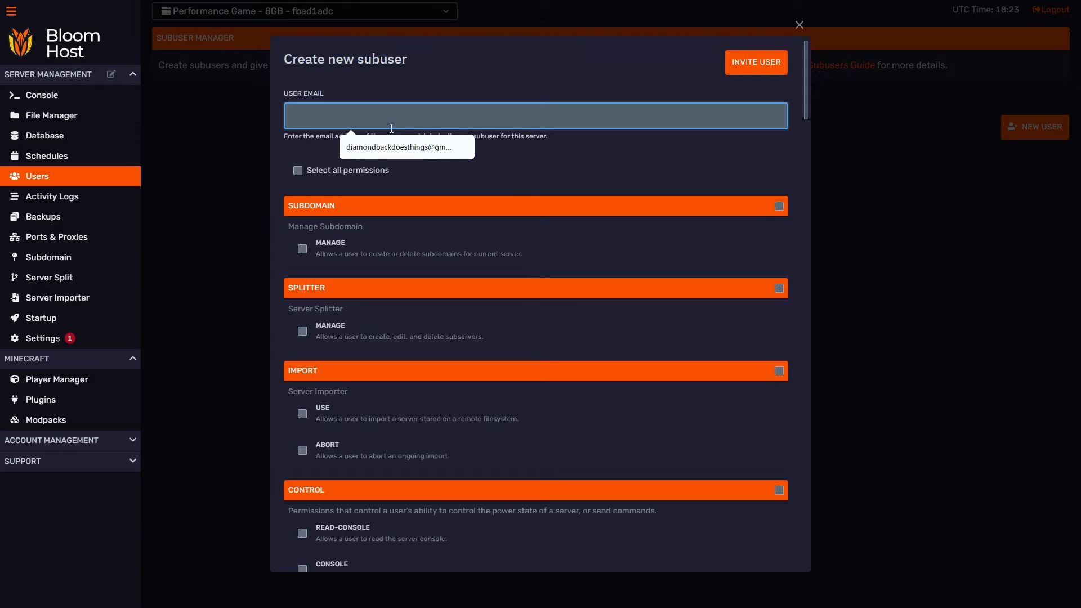
Step: Fill the invitee's Gmail address, grant all 65 permissions, and send the invitation
click(406, 146)
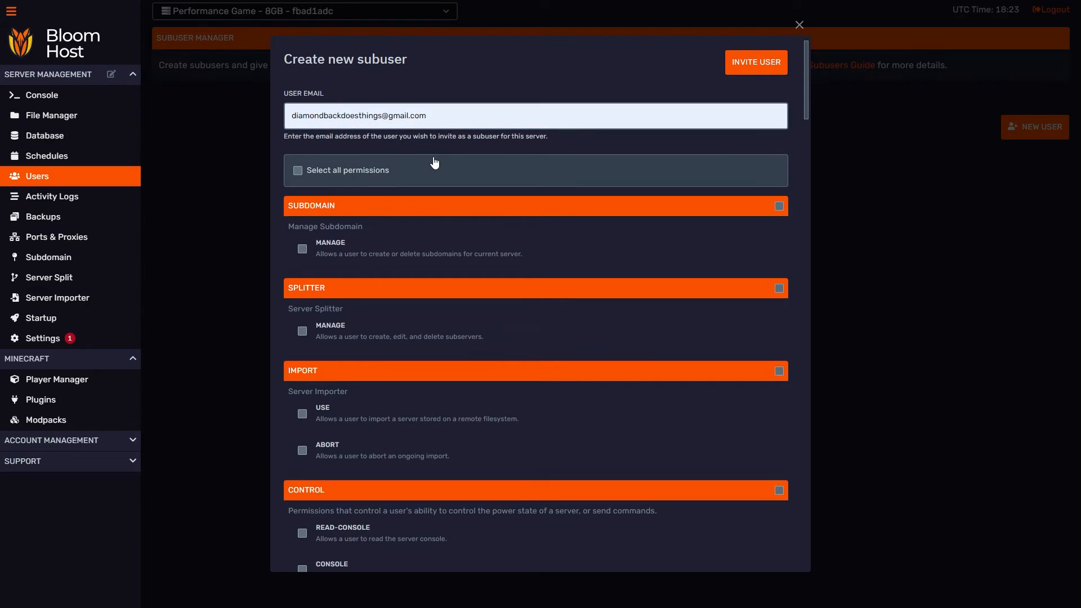
mouse_move(338, 169)
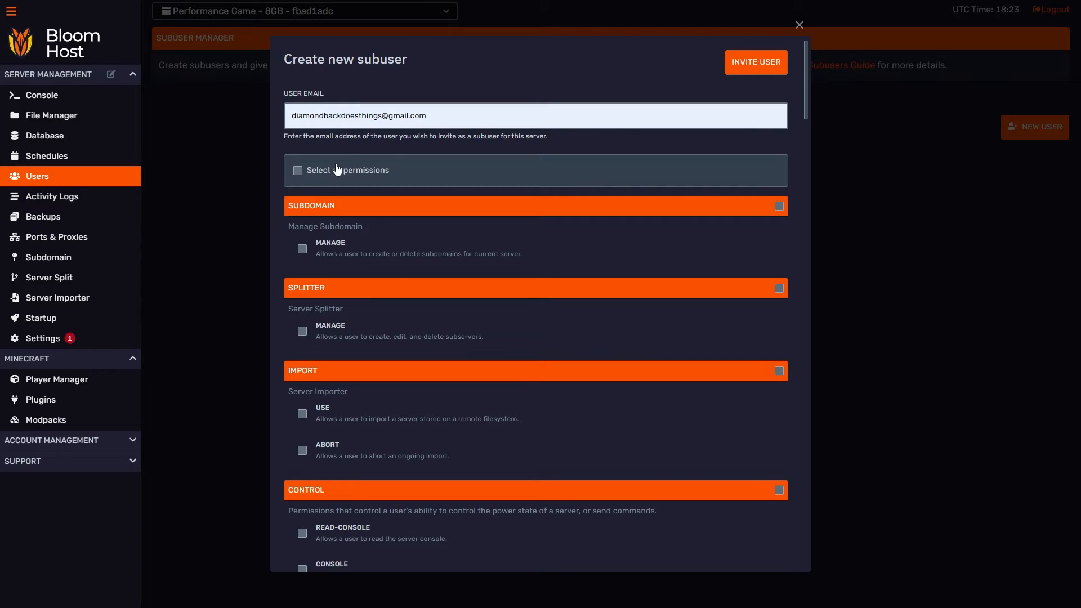
click(297, 170)
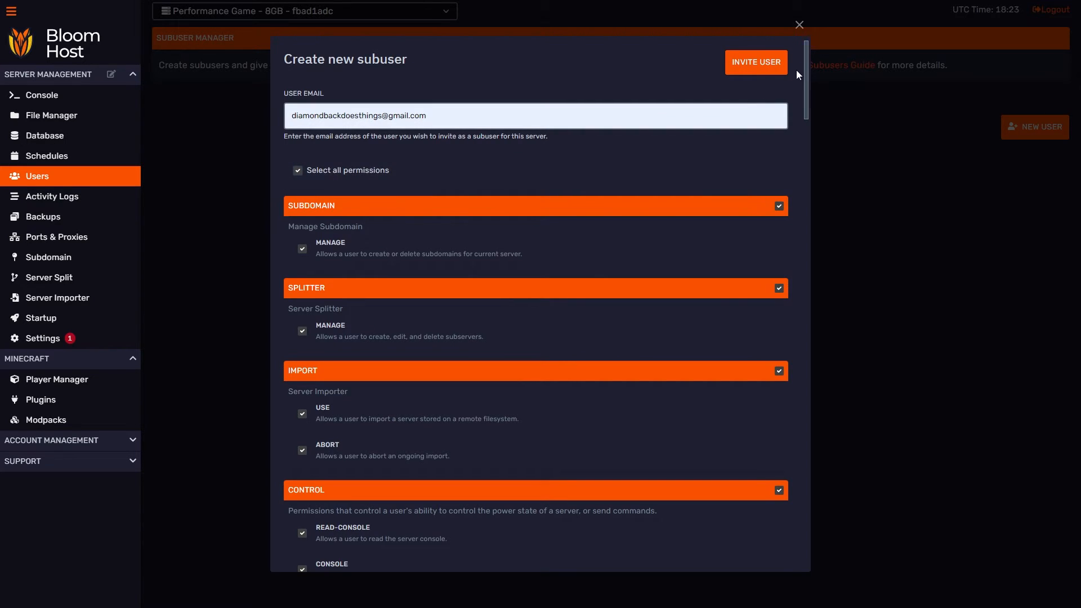
scroll(down, 3)
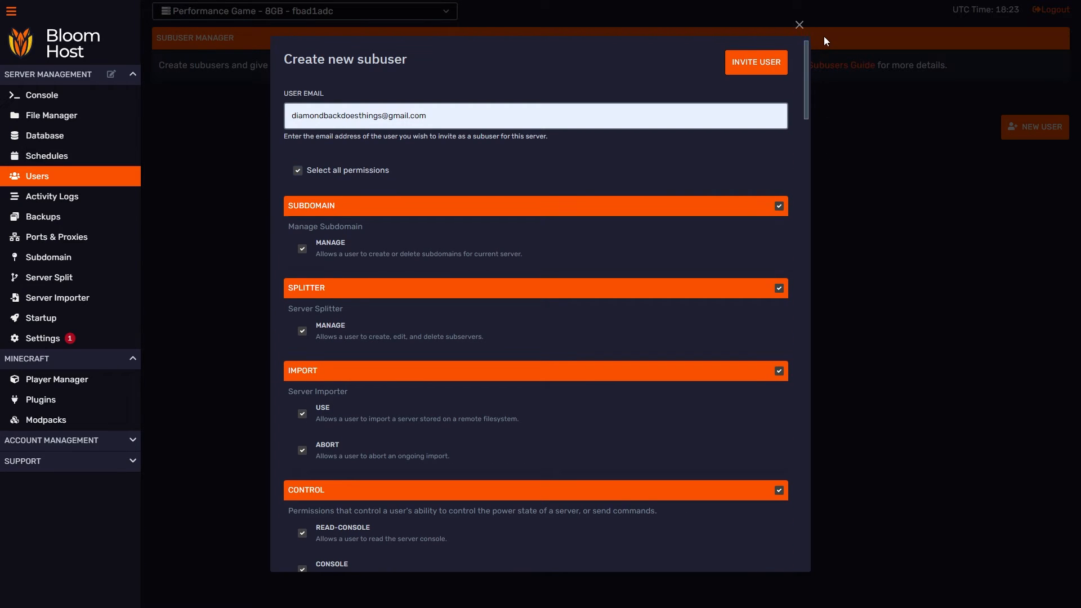
click(756, 62)
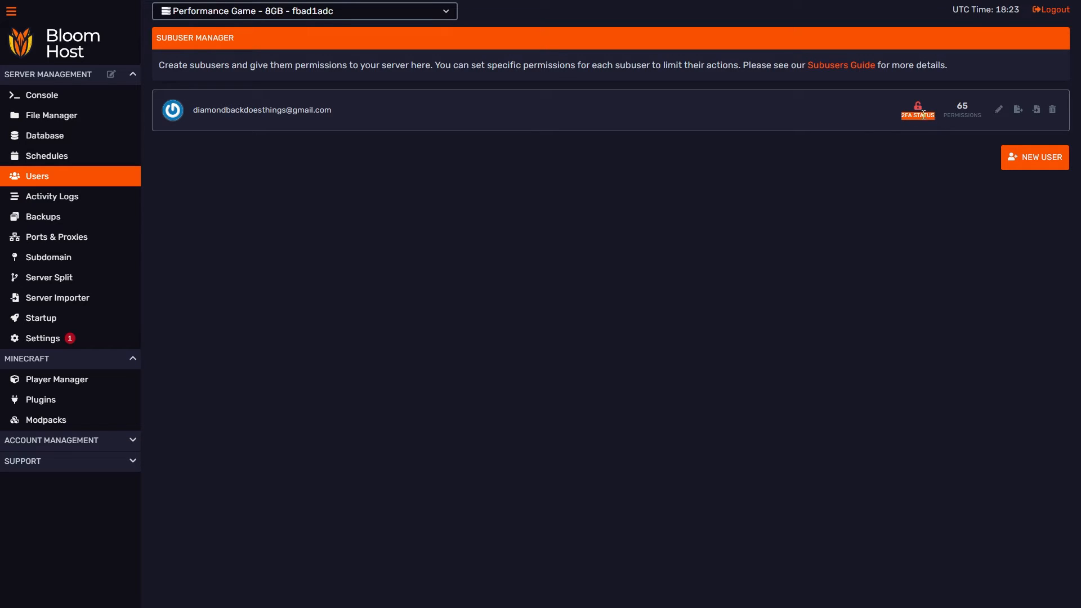
mouse_move(891, 117)
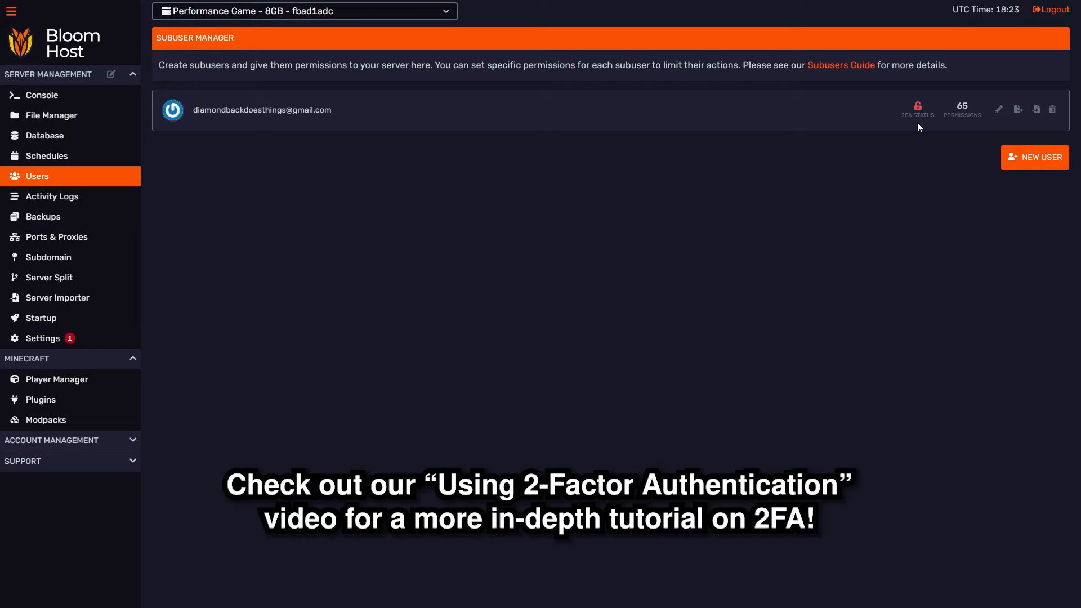
mouse_move(972, 104)
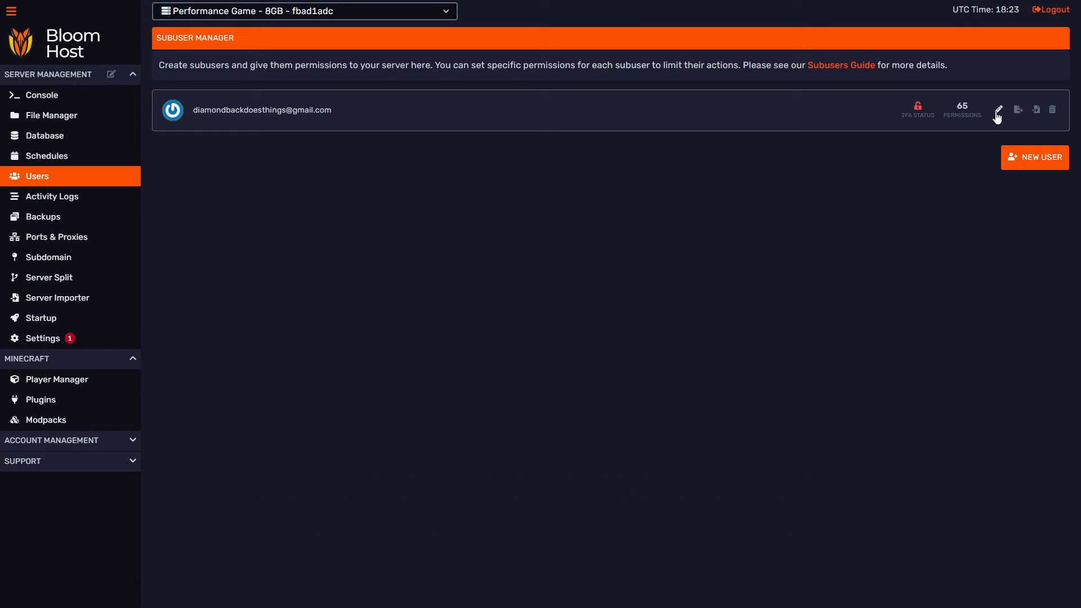
Step: Check the new subuser row showing 2FA not enabled and 65 permissions
click(997, 109)
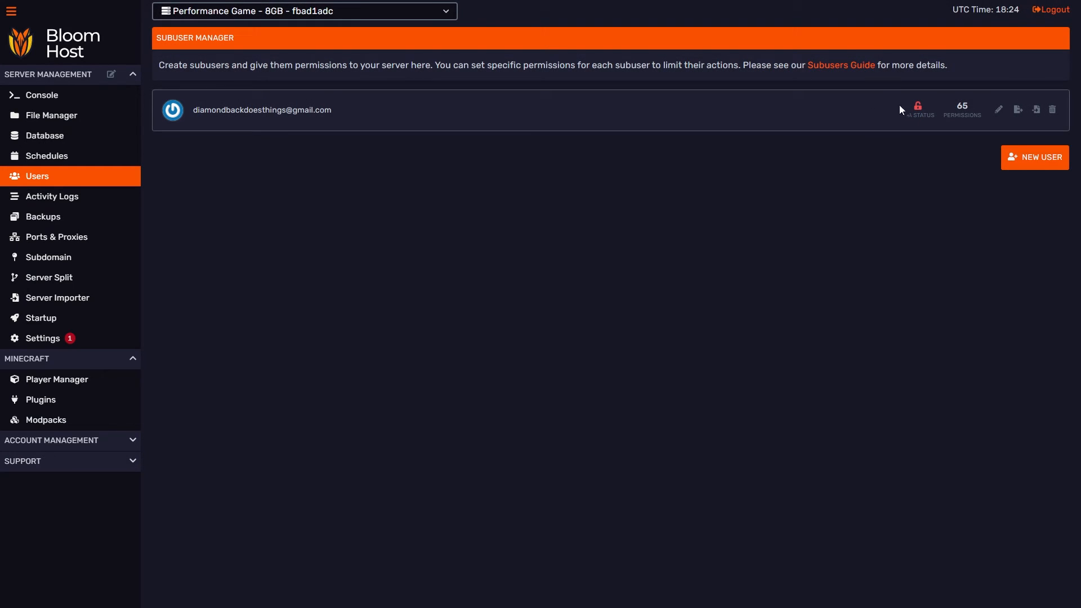
mouse_move(1018, 111)
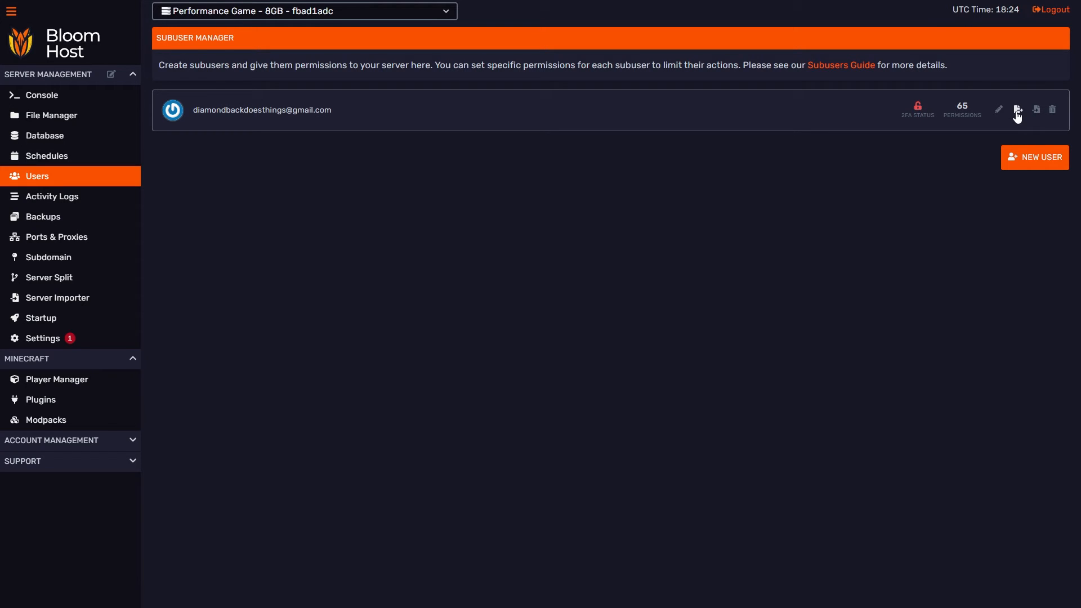
Step: Export the subuser's 65 permissions as JSON, copy them to the clipboard, and close the export view
click(1018, 110)
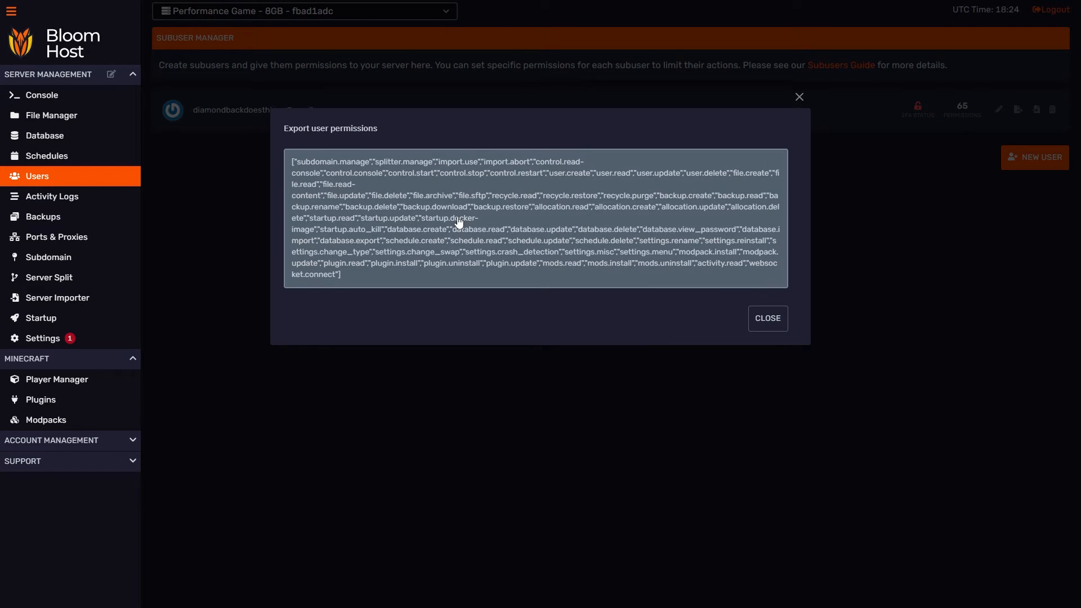
click(458, 221)
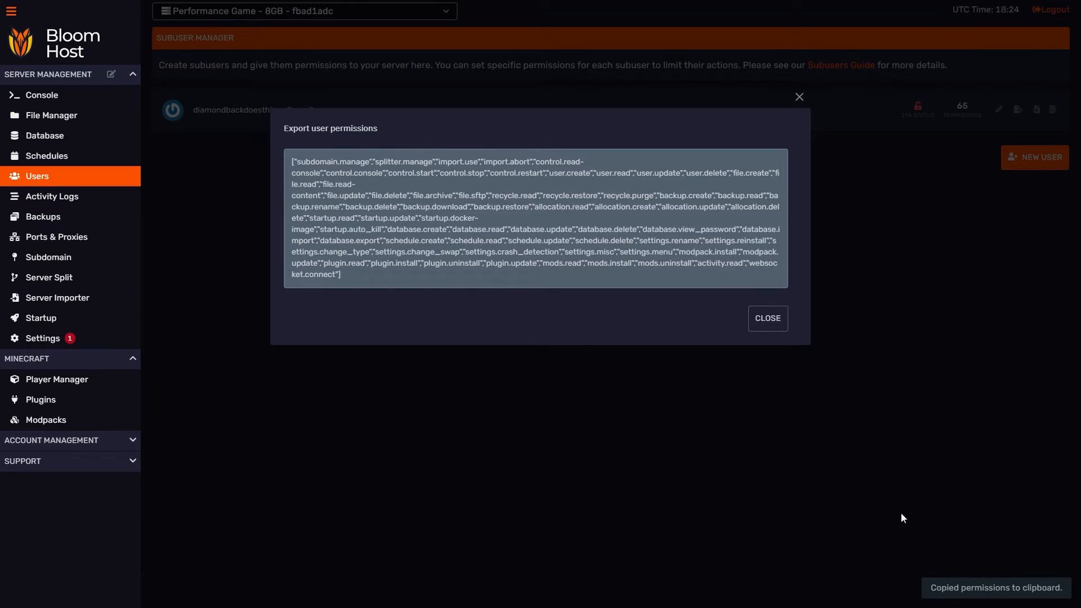
click(768, 317)
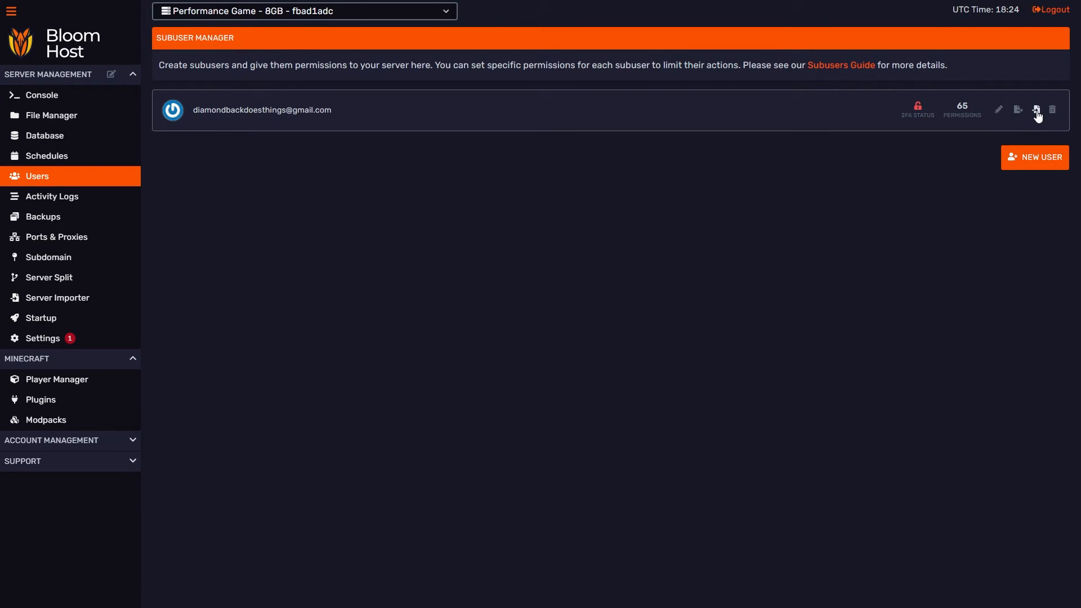
click(1036, 109)
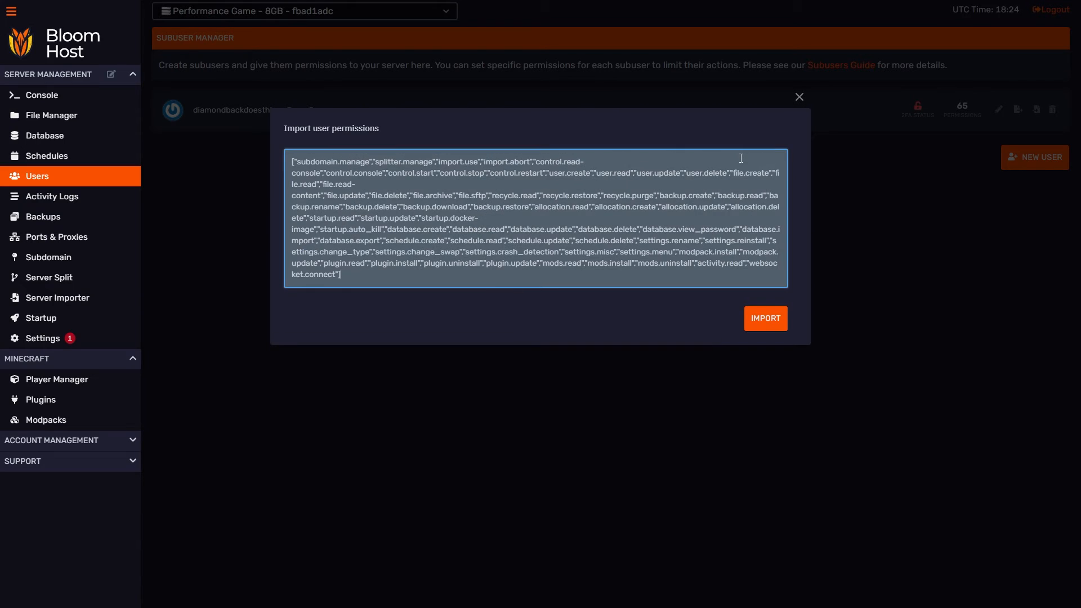
click(799, 97)
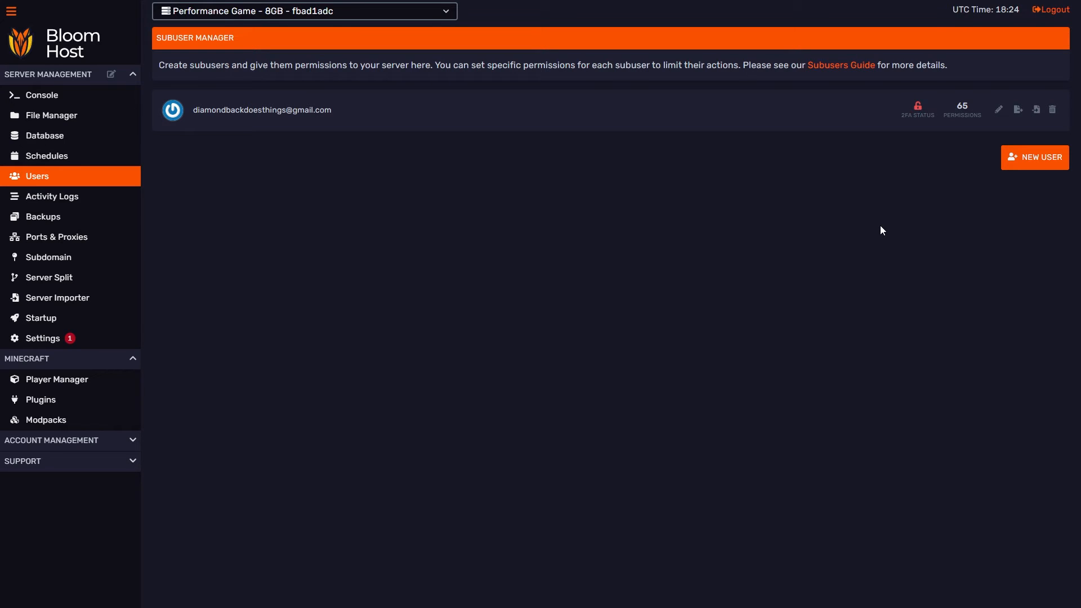
mouse_move(946, 197)
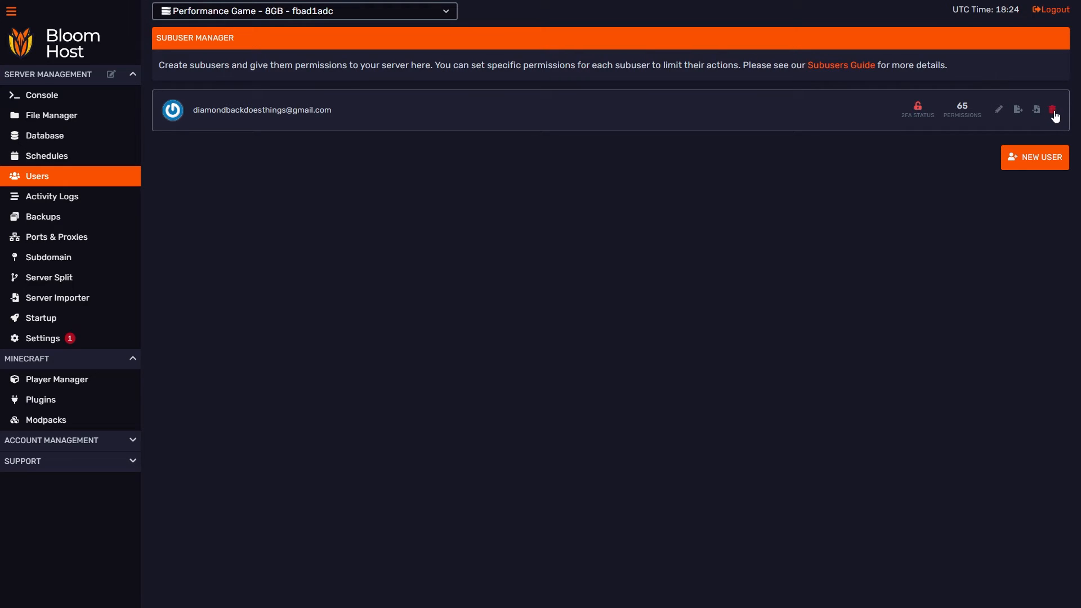
click(1053, 110)
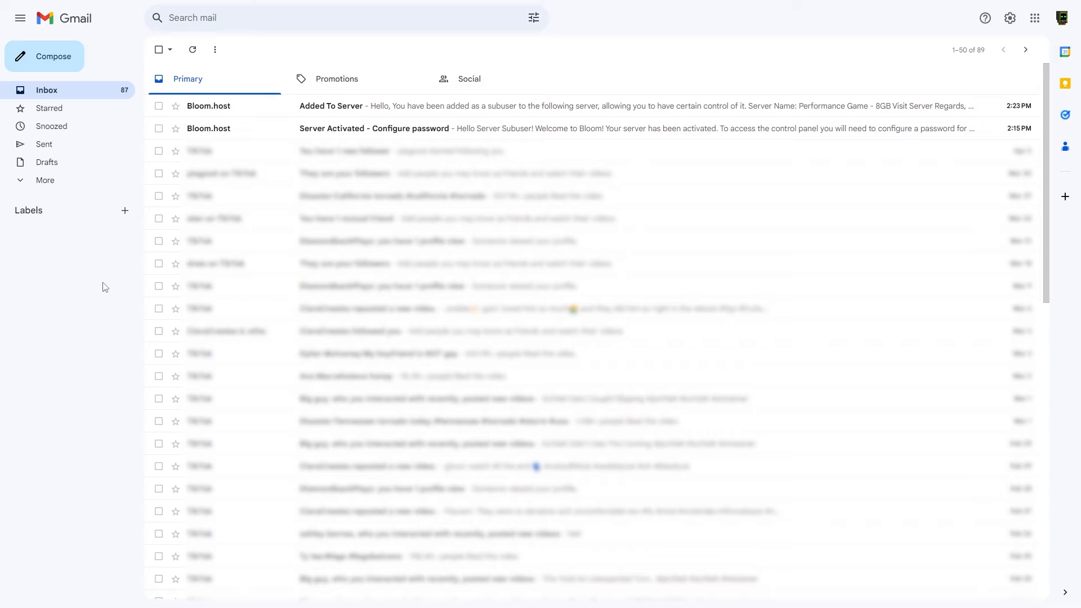
mouse_move(335, 122)
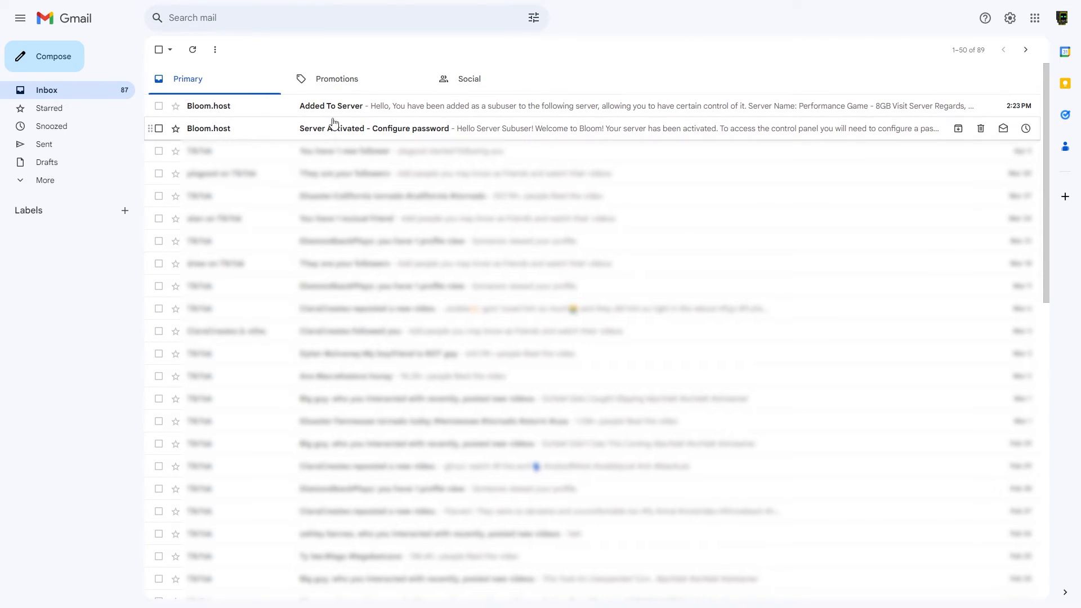
mouse_move(320, 127)
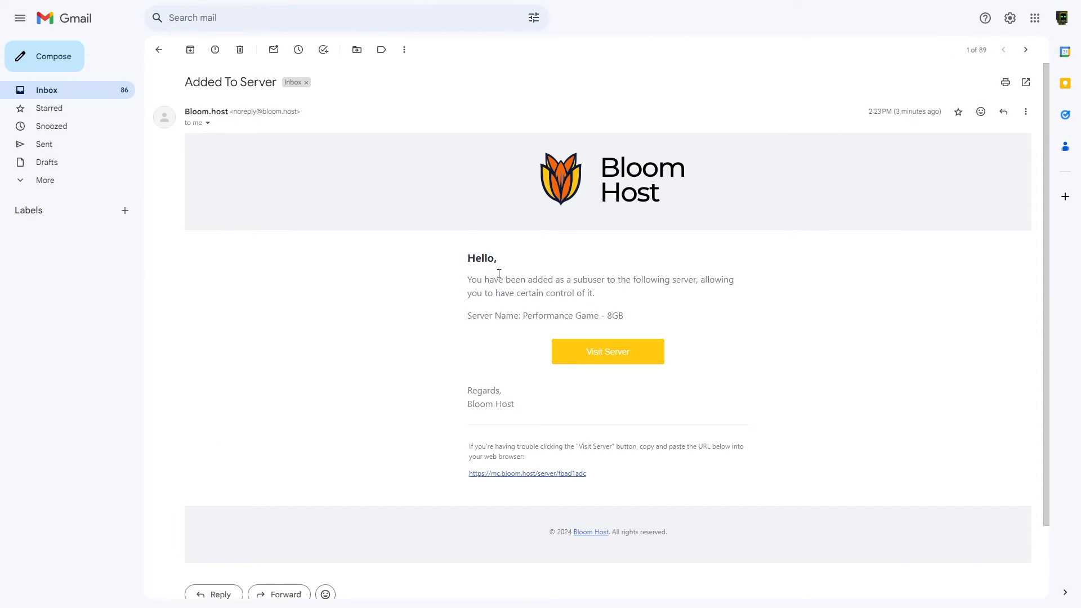
mouse_move(517, 308)
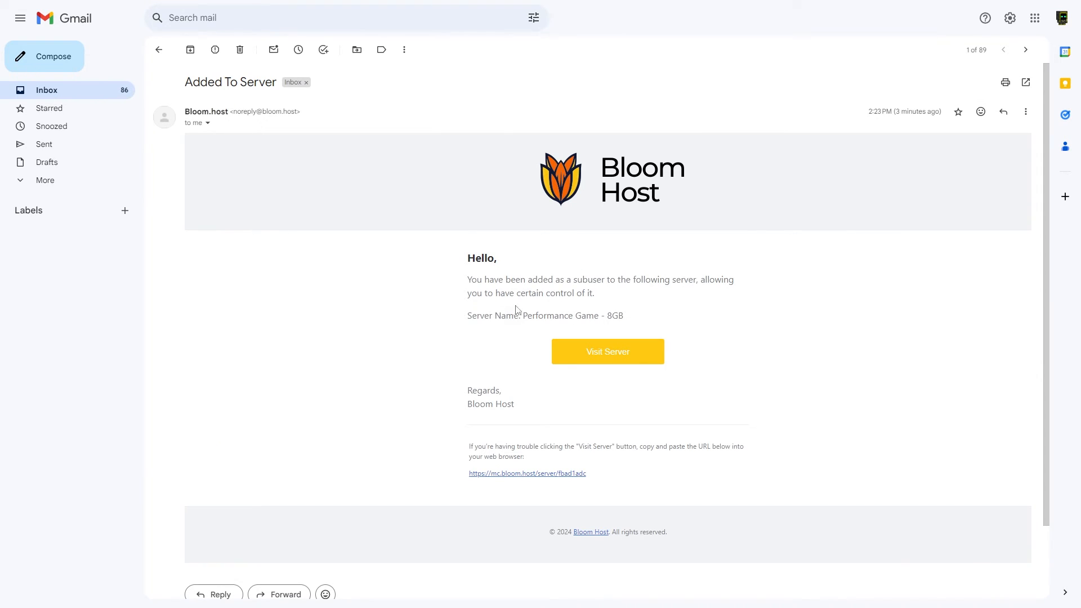
mouse_move(178, 54)
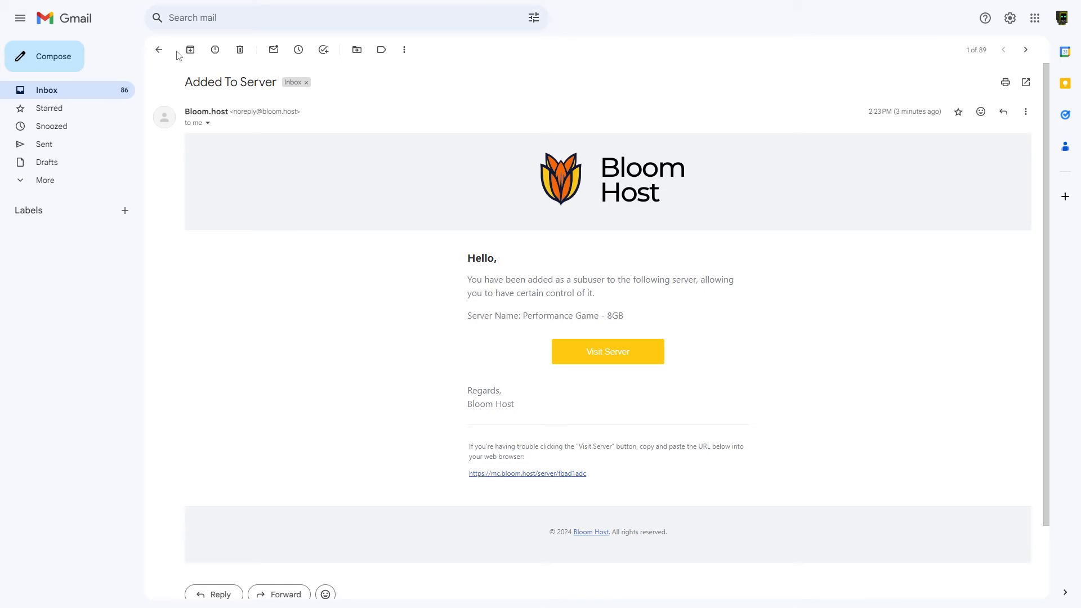
Step: Return from the 'Added To Server' email to the Gmail inbox
click(160, 50)
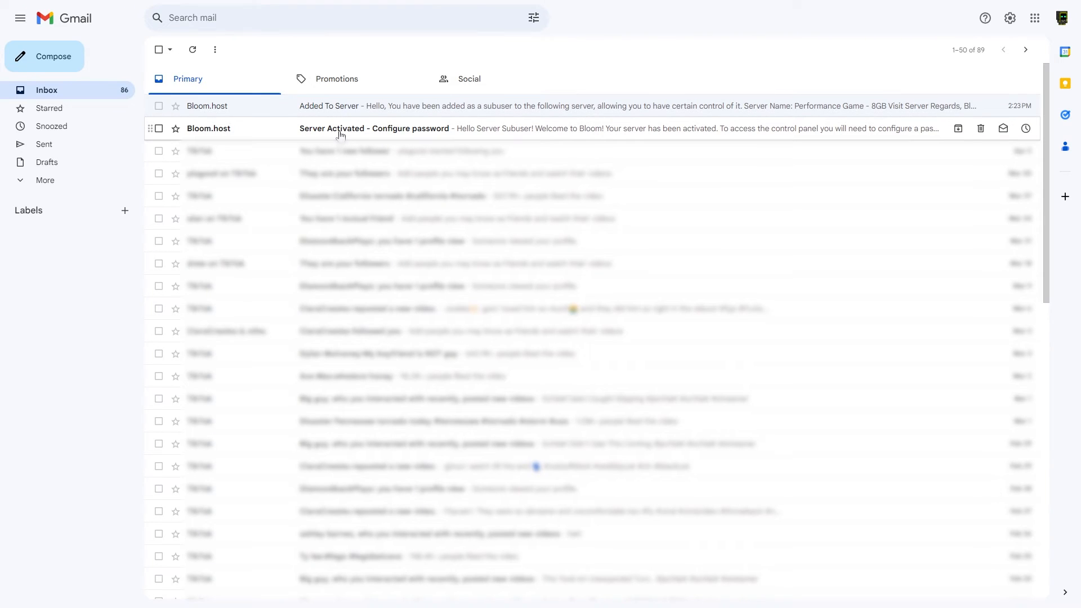
Step: From the 'Server Activated - Configure password' email, follow the 'Configure a Password' link
click(374, 128)
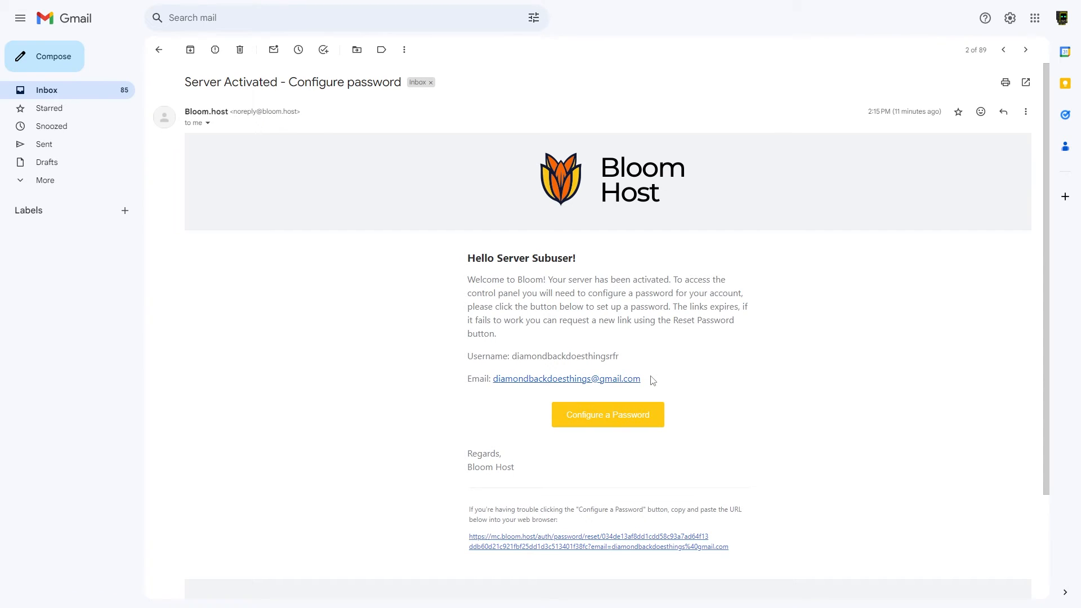
mouse_move(669, 381)
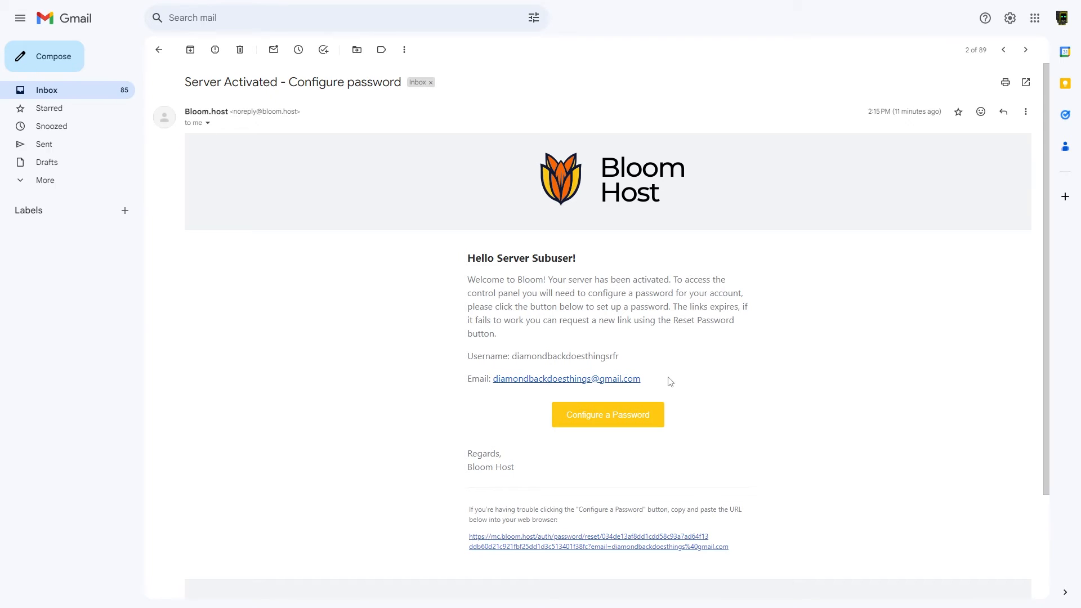
mouse_move(607, 421)
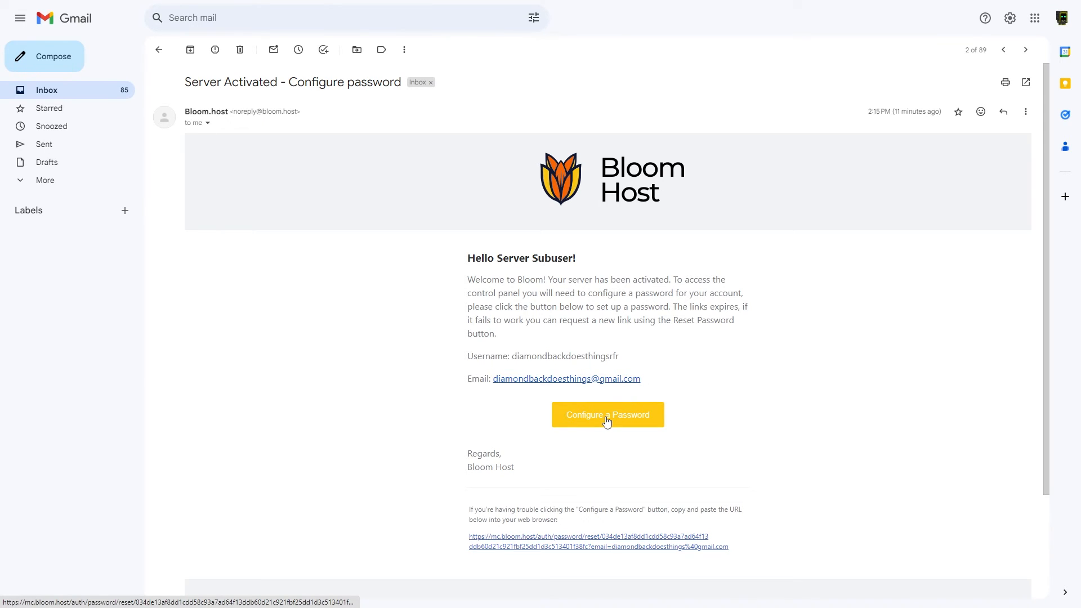
click(607, 415)
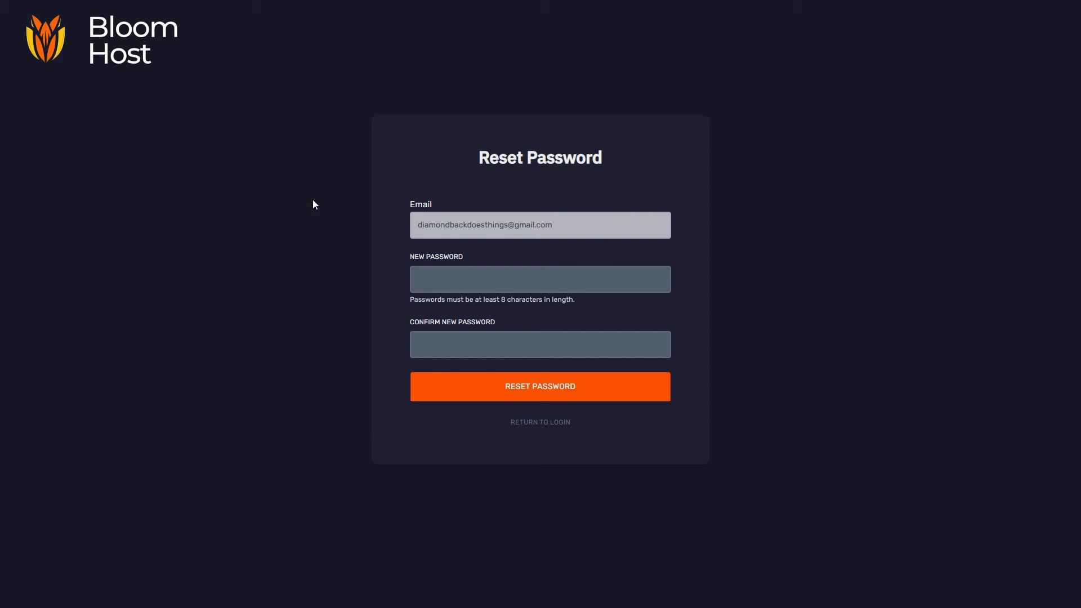
mouse_move(356, 240)
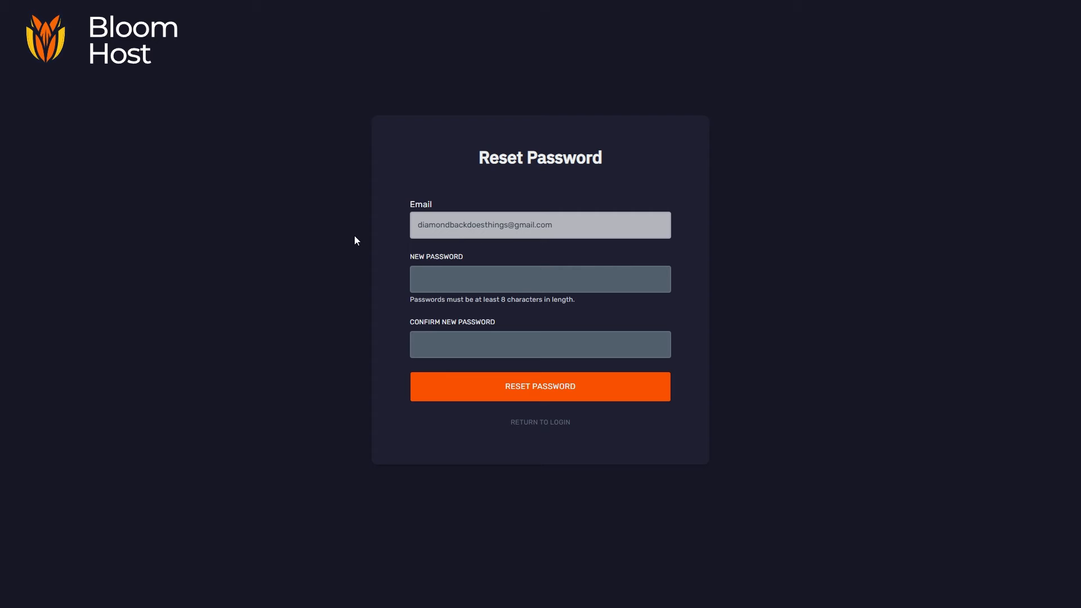
mouse_move(495, 260)
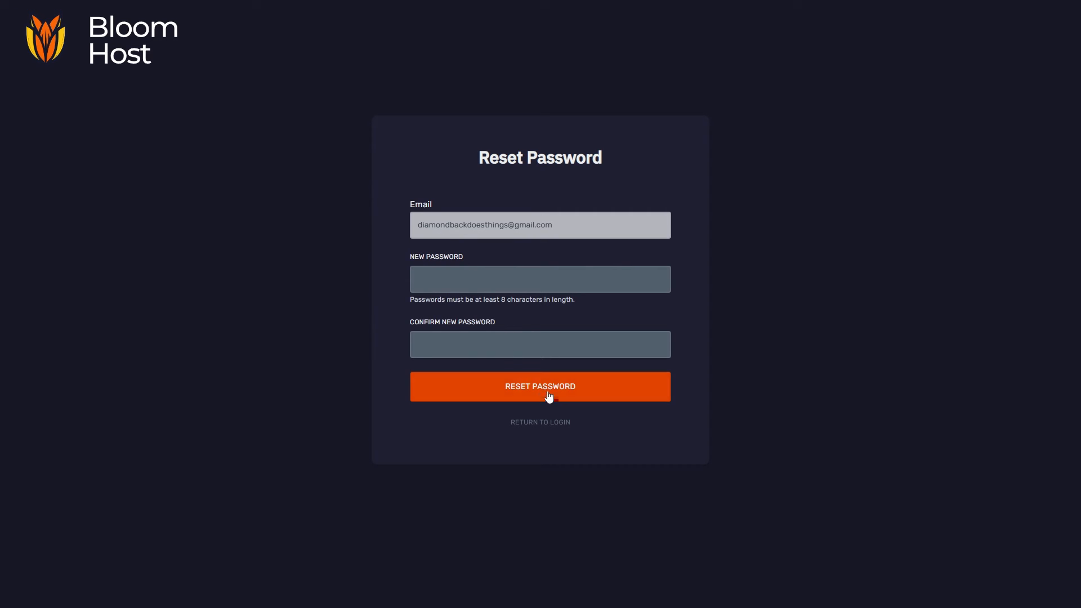
Step: Submit and confirm the new subuser password, landing on the server list
click(545, 386)
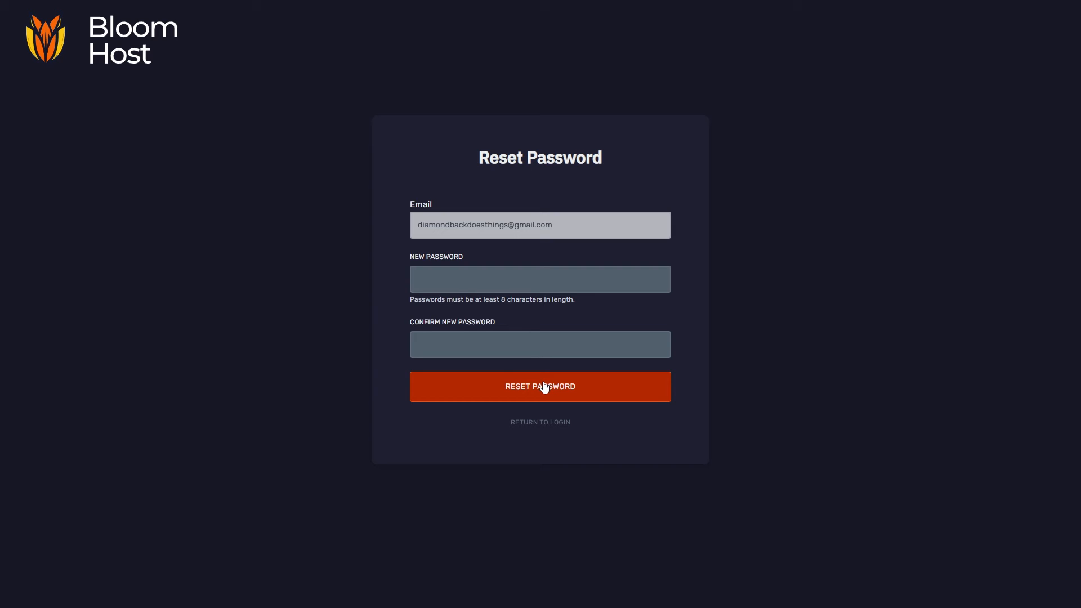
click(540, 386)
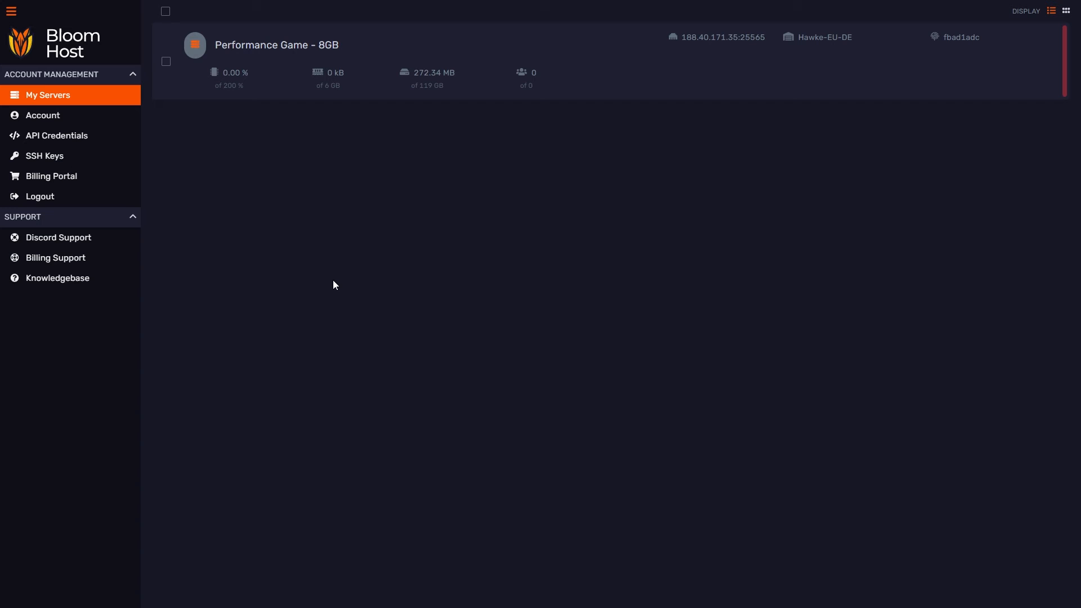
mouse_move(47, 104)
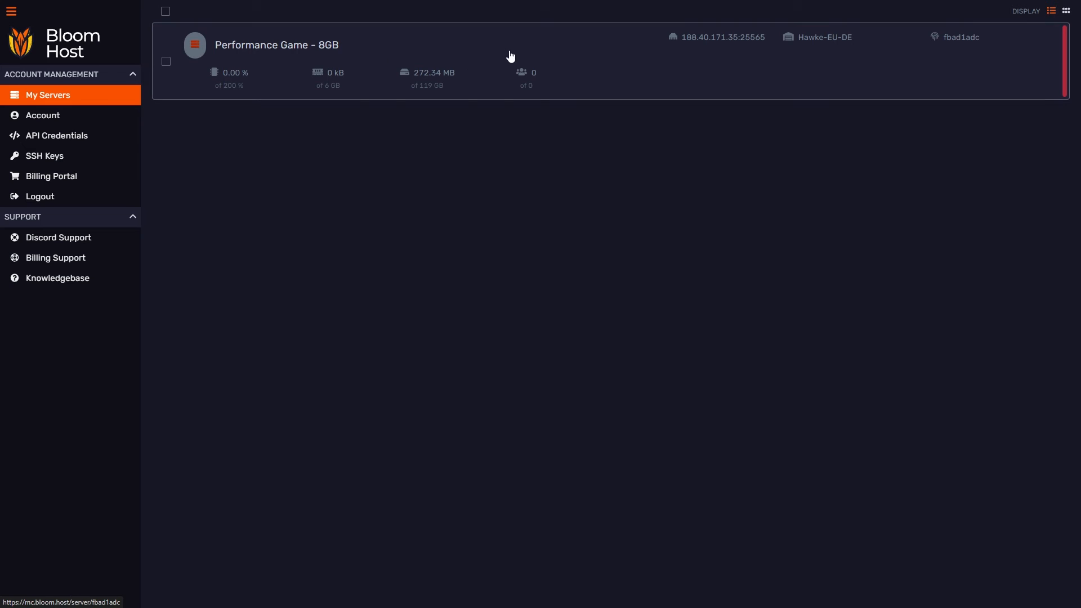
mouse_move(360, 60)
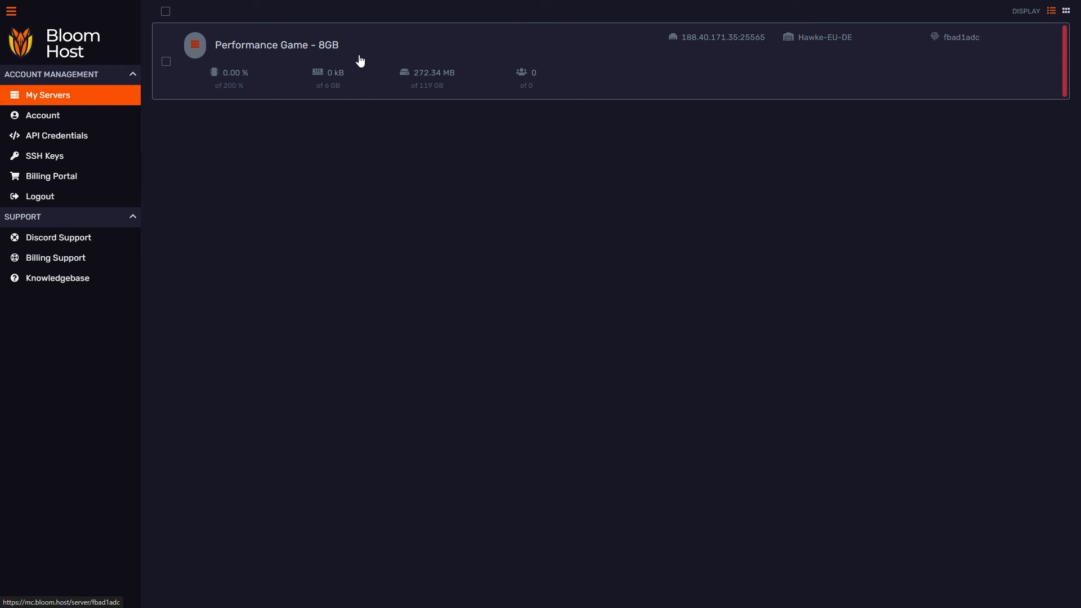
mouse_move(285, 50)
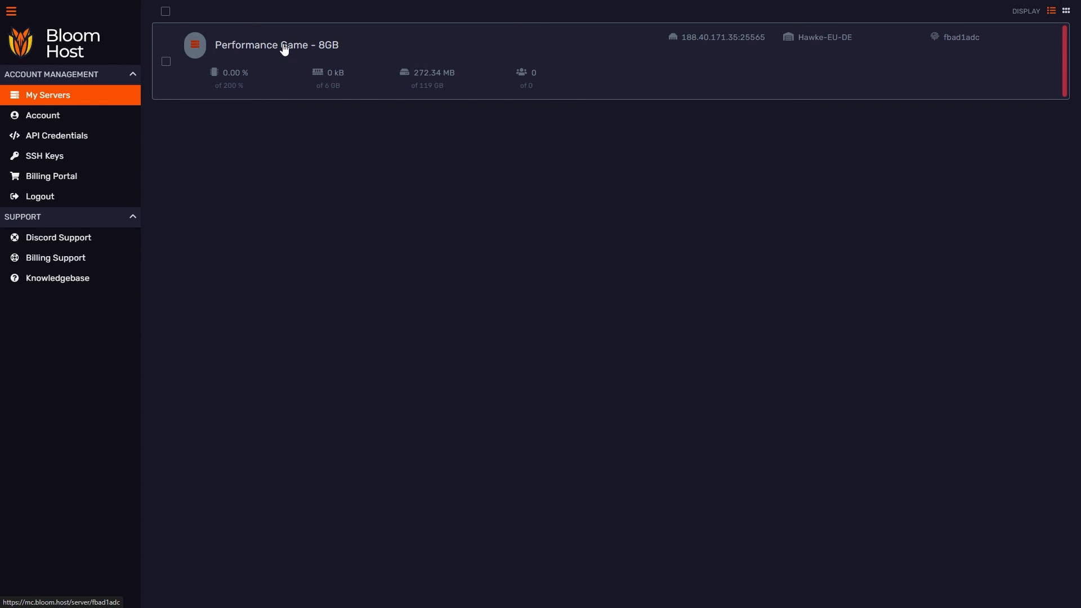
mouse_move(290, 52)
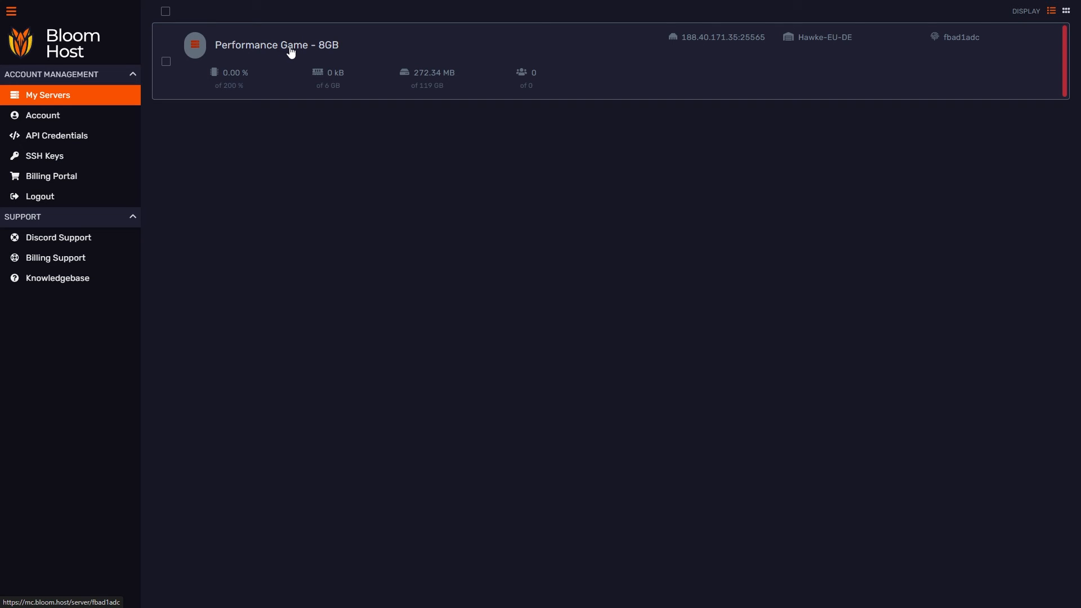
Step: Enter the Performance Game - 8GB server's console from My Servers
click(290, 47)
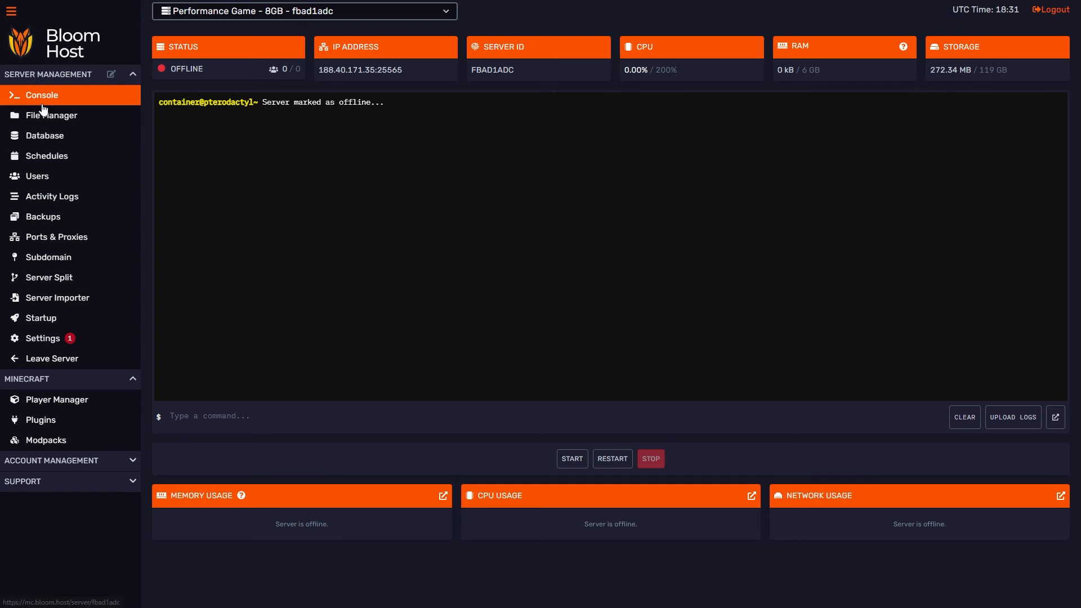
mouse_move(36, 424)
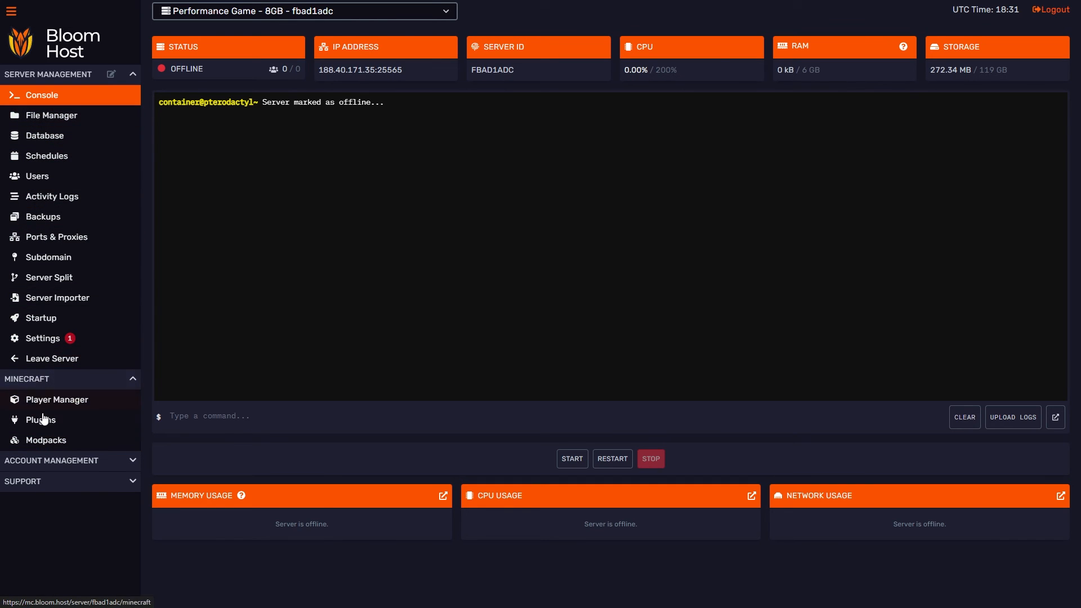
mouse_move(36, 171)
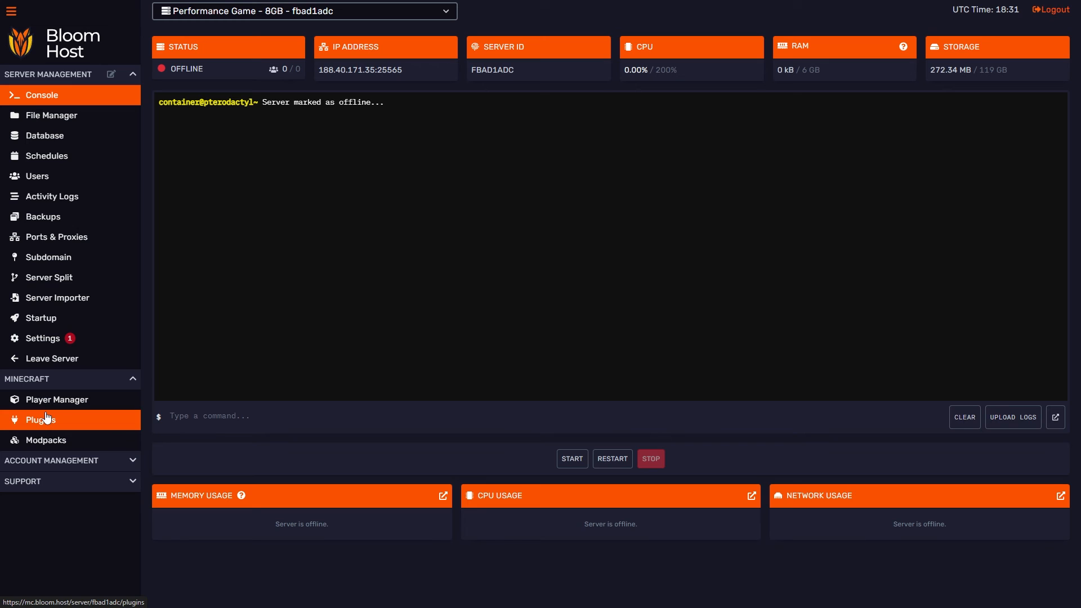
mouse_move(47, 361)
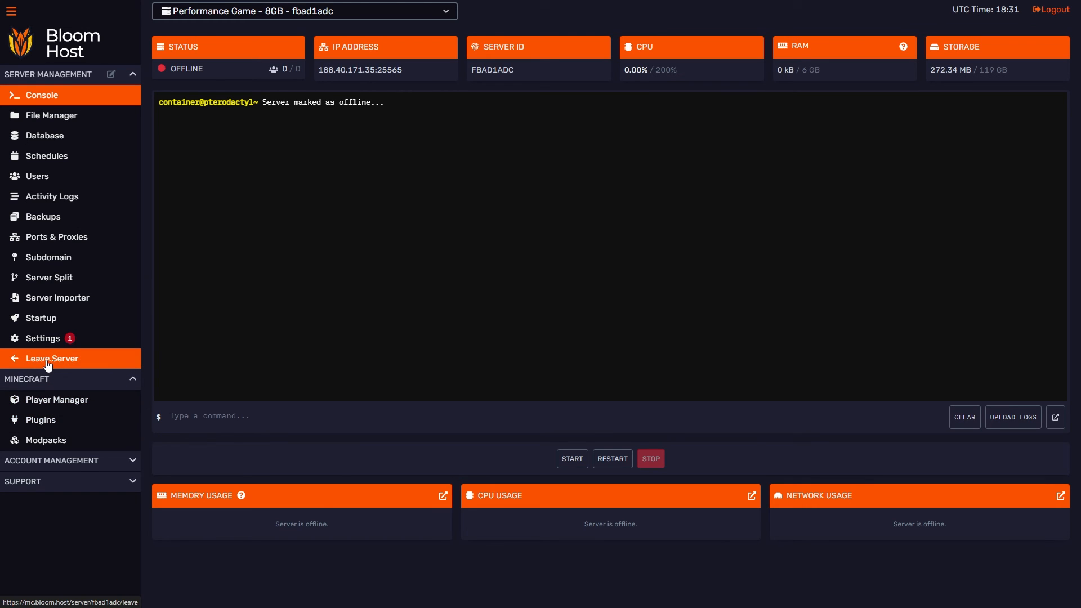
Step: Bring up the Leave Server confirmation from the Server Management sidebar
click(52, 358)
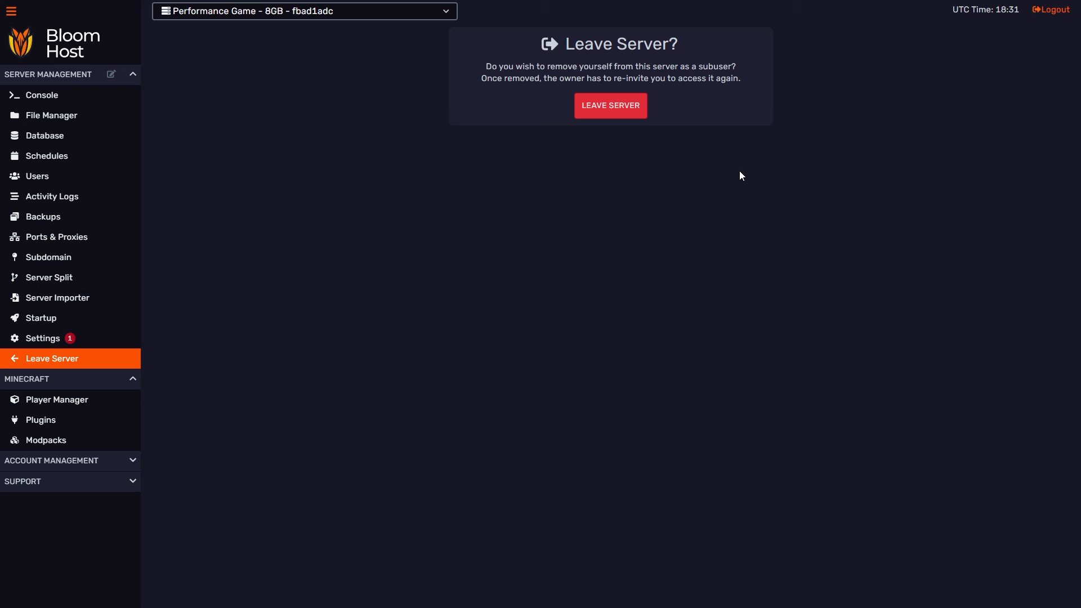
Step: Highlight the owner-must-re-invite warning, then return to the owner's Subuser Manager
drag(543, 78, 639, 78)
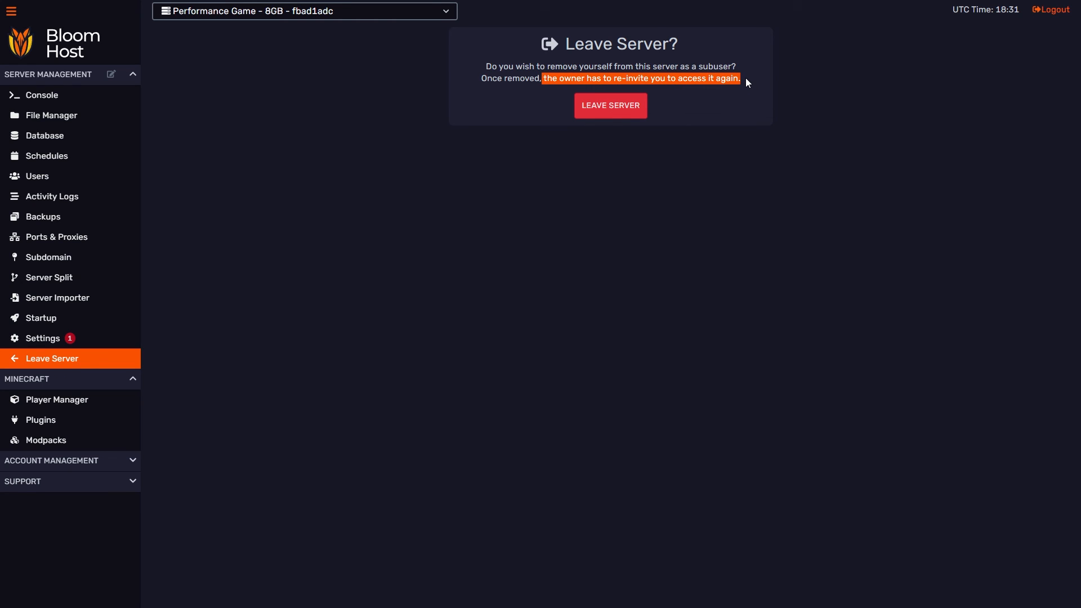
mouse_move(753, 81)
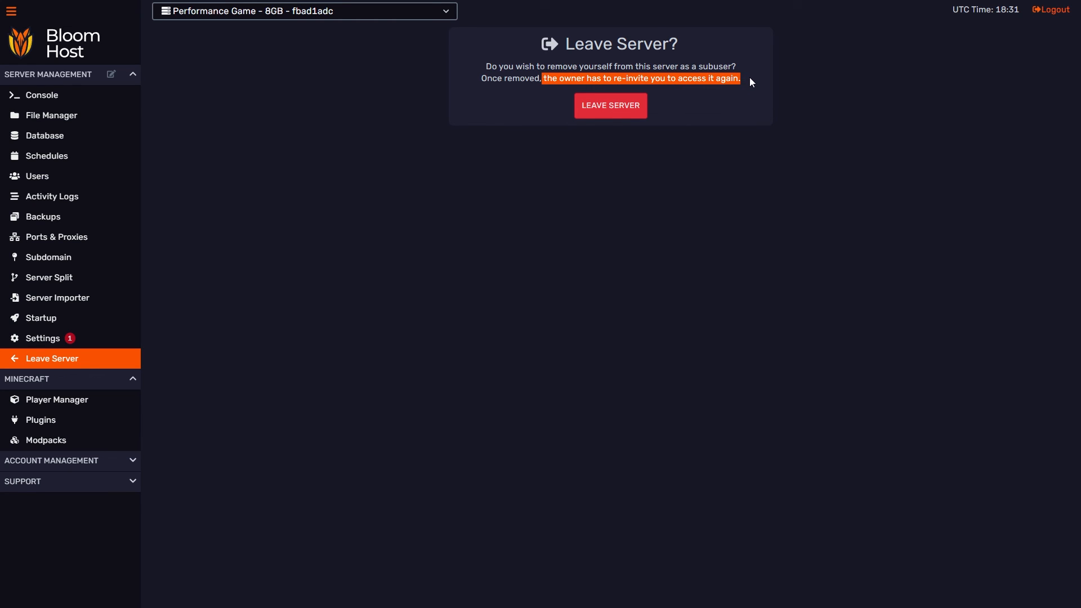
click(38, 175)
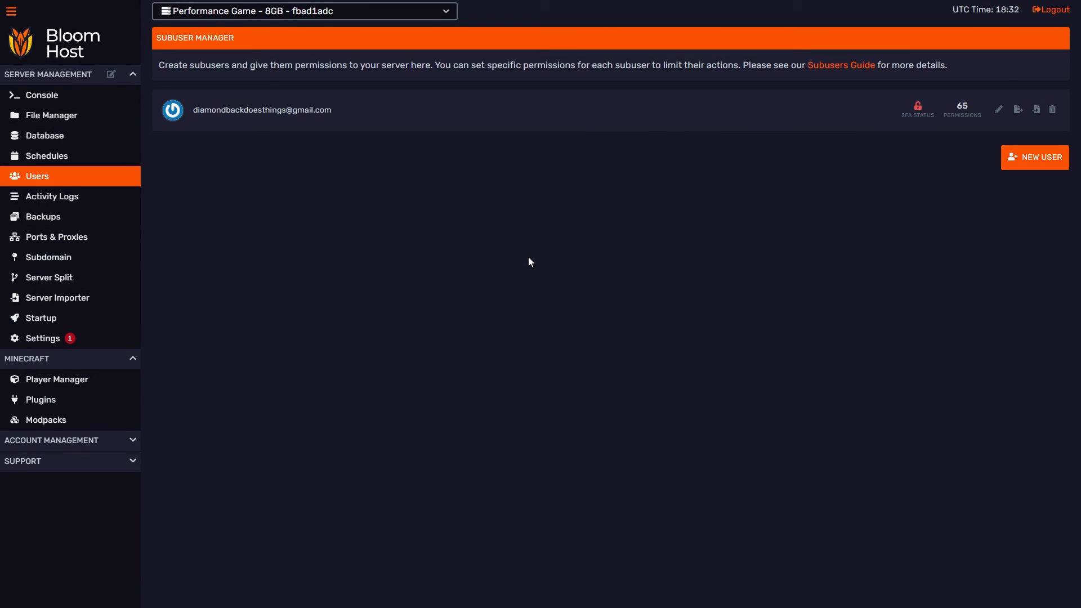